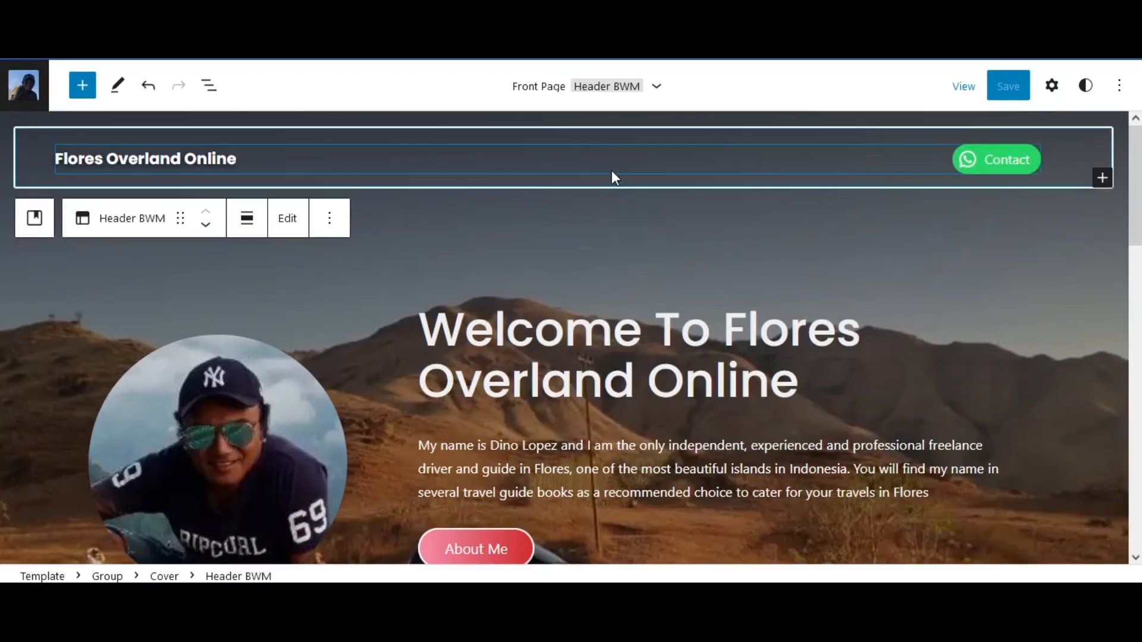
Step: Insert a Navigation block into the Header BWM template part via List View and save it
{"action": "left_click", "coordinate": [209, 85]}
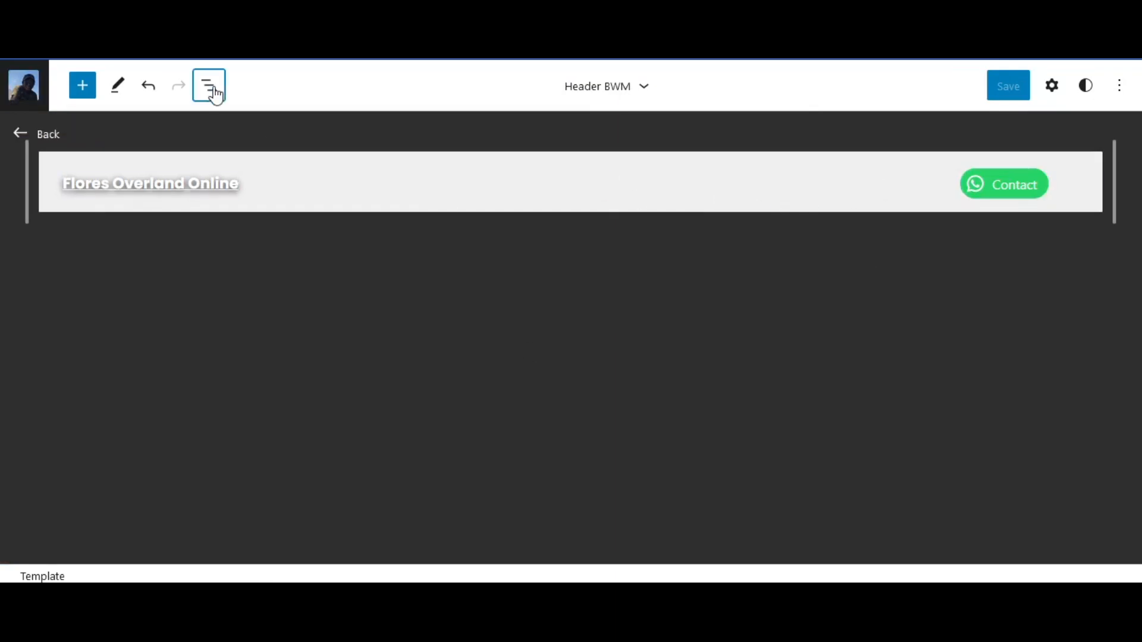
{"action": "left_click", "coordinate": [209, 85]}
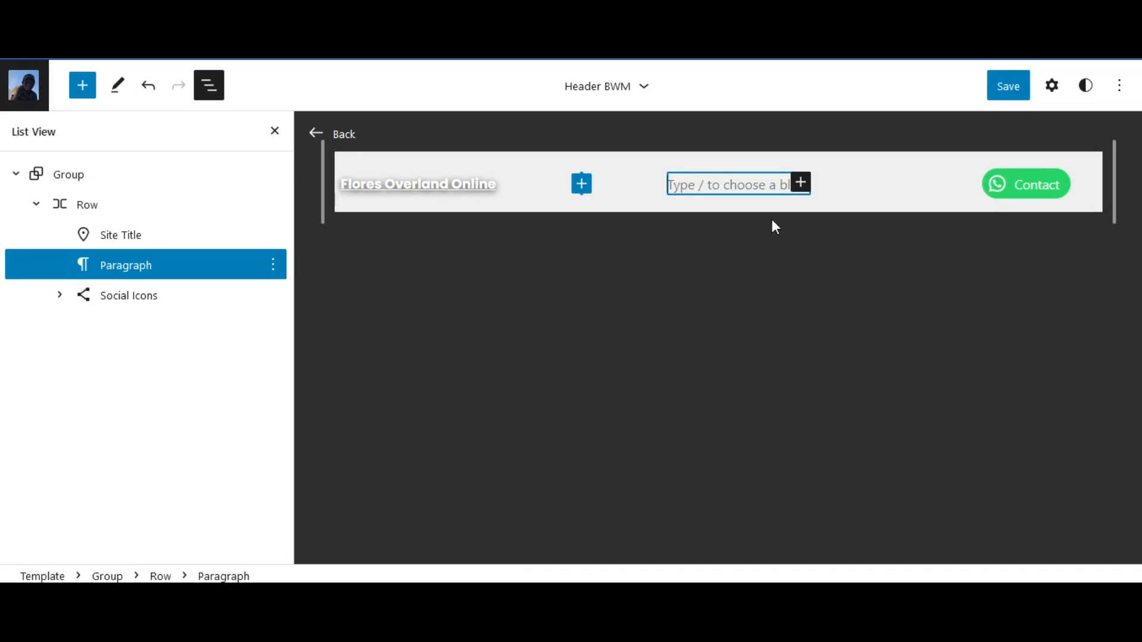
{"action": "left_click", "coordinate": [801, 184]}
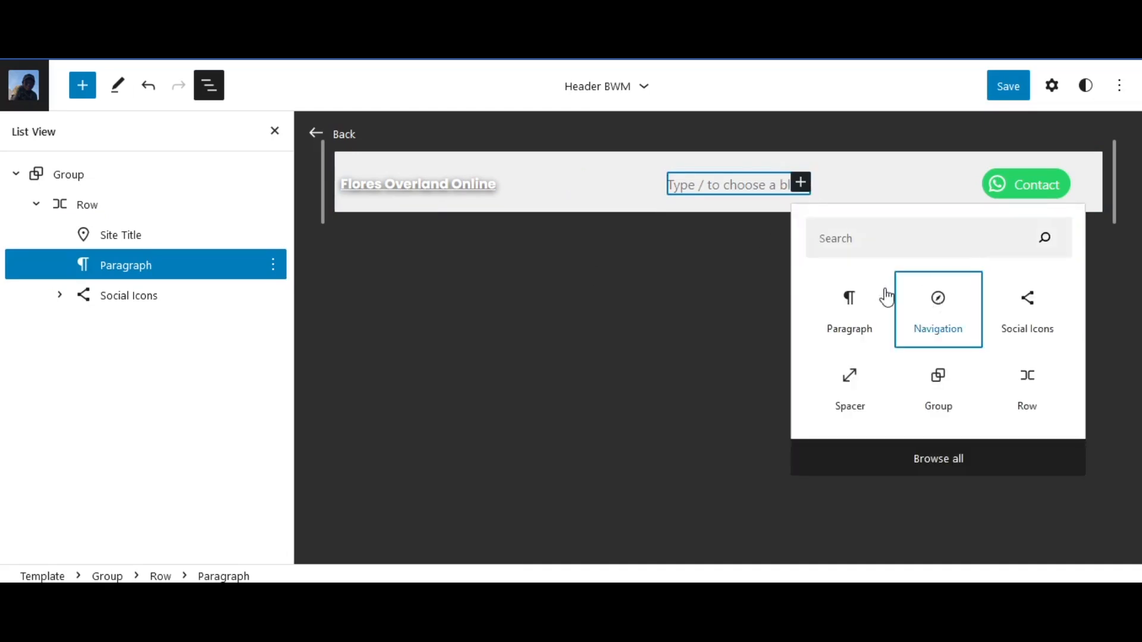
{"action": "left_click", "coordinate": [938, 309]}
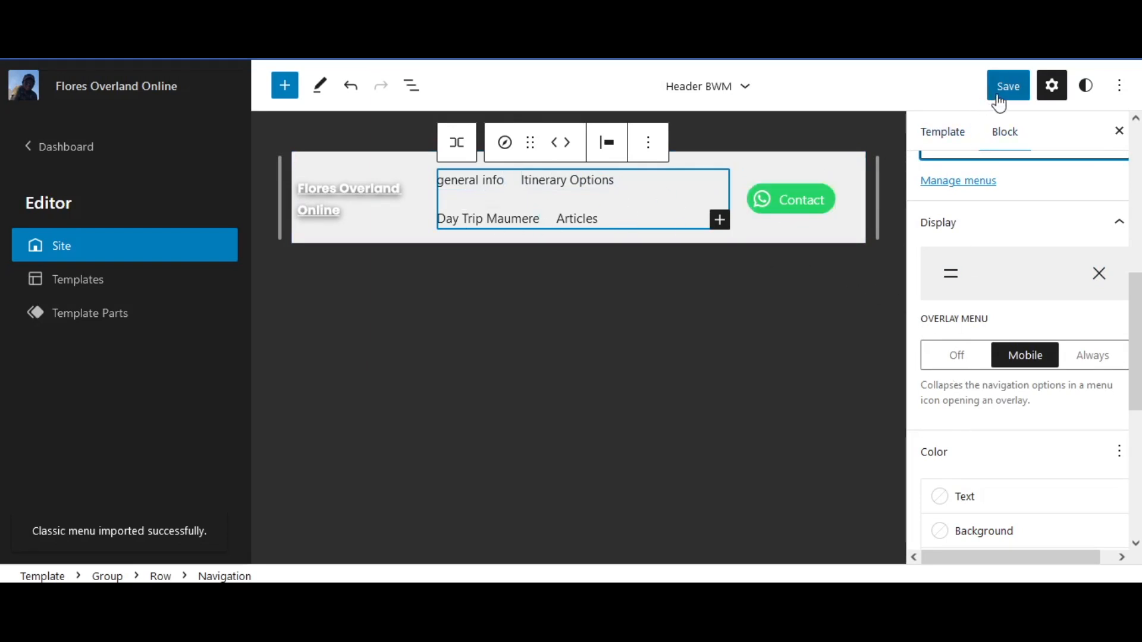
{"action": "left_click", "coordinate": [1008, 85]}
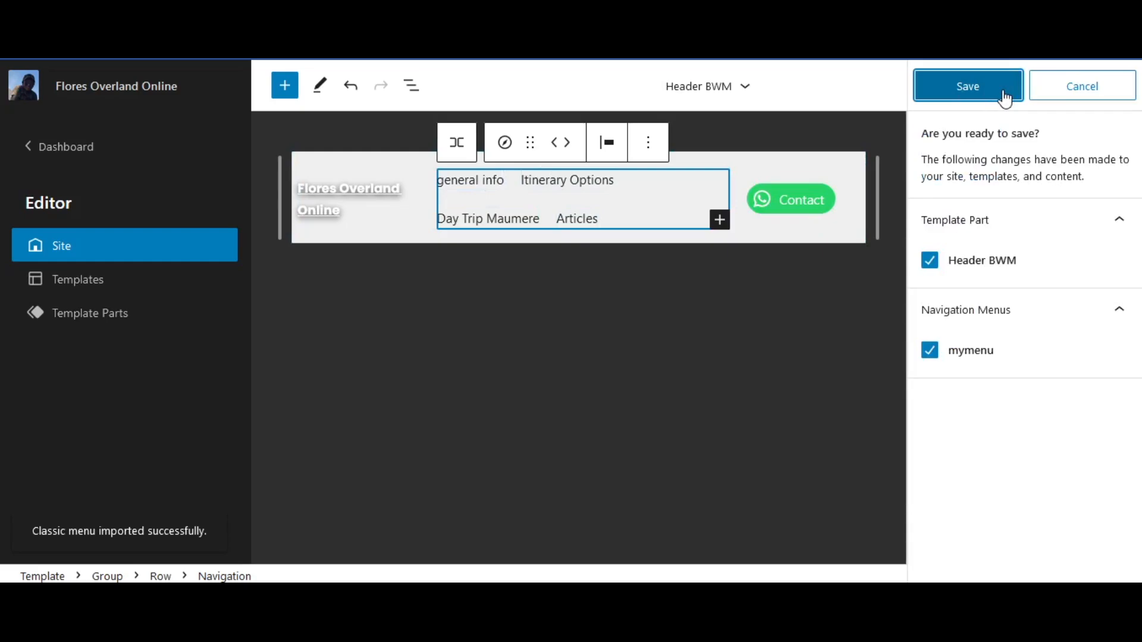
{"action": "left_click", "coordinate": [967, 85]}
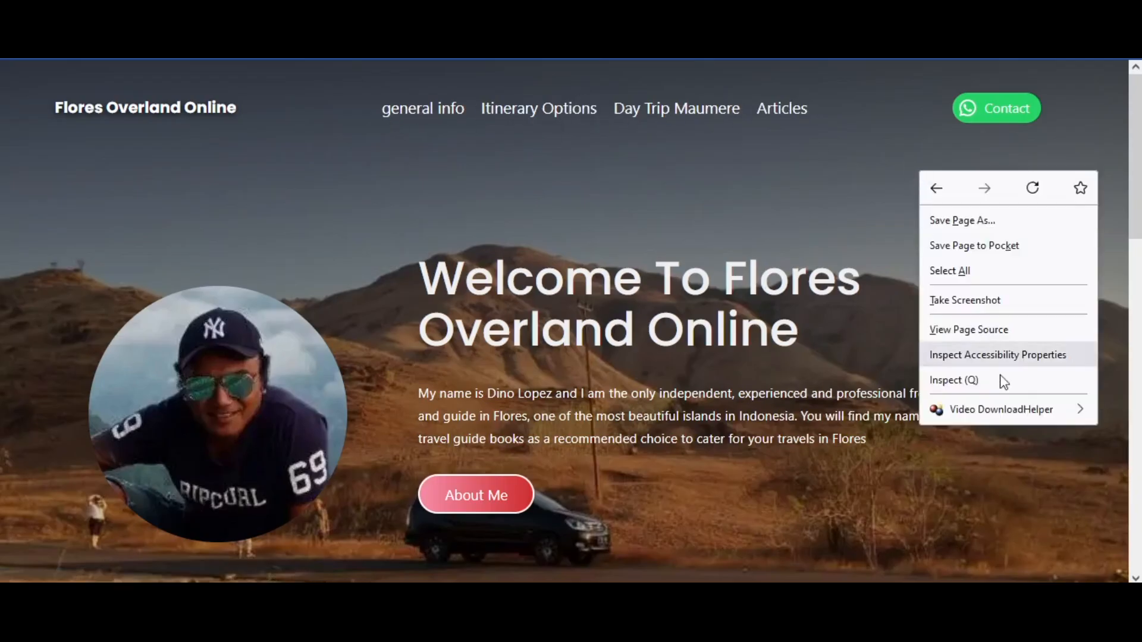
Step: Preview the live homepage in Responsive Design Mode, narrowed to about 767 px wide
{"action": "left_click", "coordinate": [954, 379]}
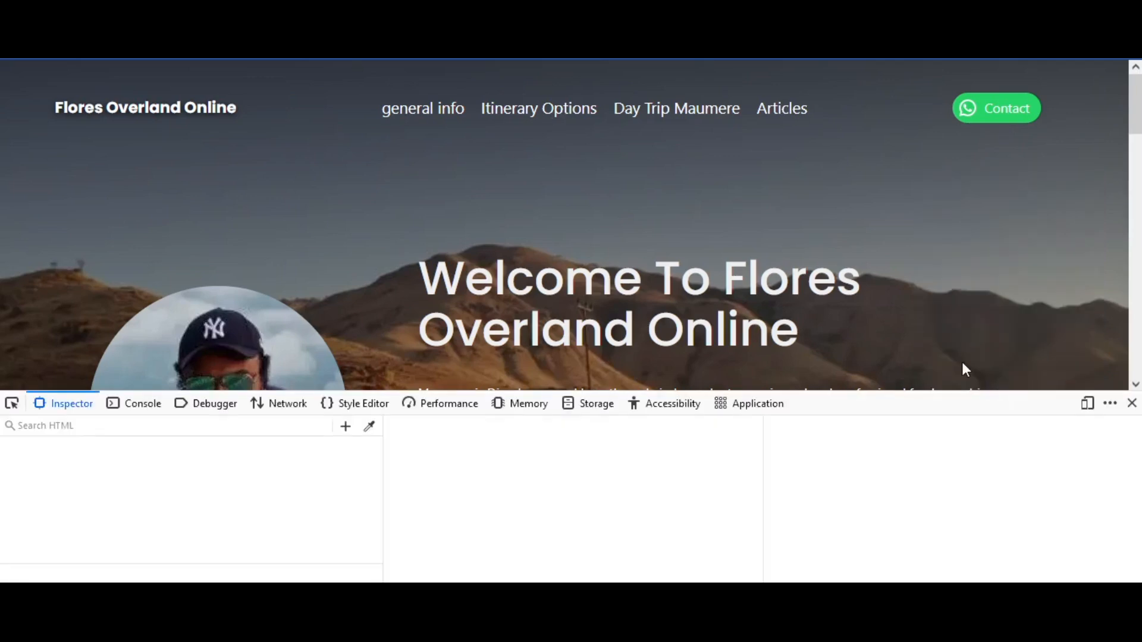
{"action": "left_click", "coordinate": [1087, 404]}
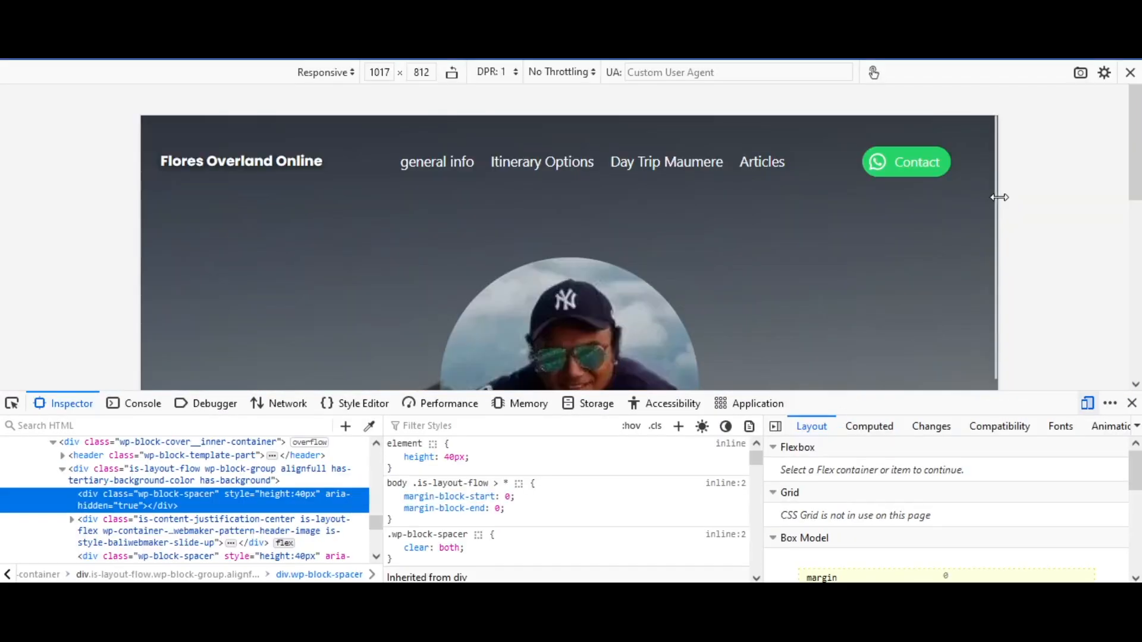
{"action": "left_click_drag", "start_coordinate": [999, 198], "coordinate": [893, 206]}
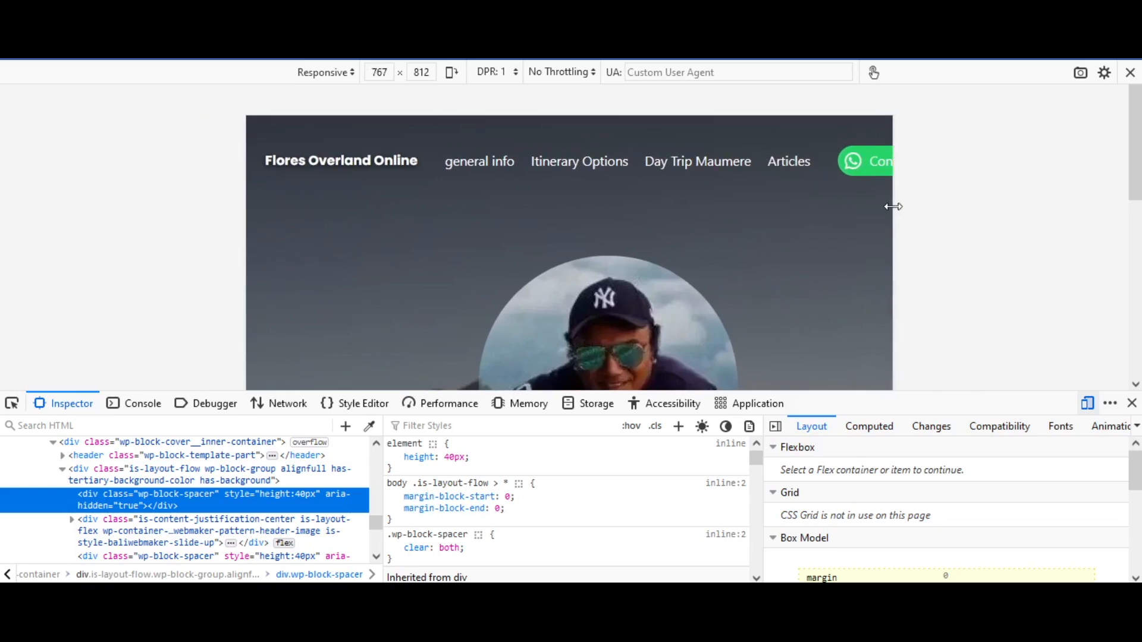
{"action": "left_click_drag", "start_coordinate": [893, 207], "coordinate": [857, 206]}
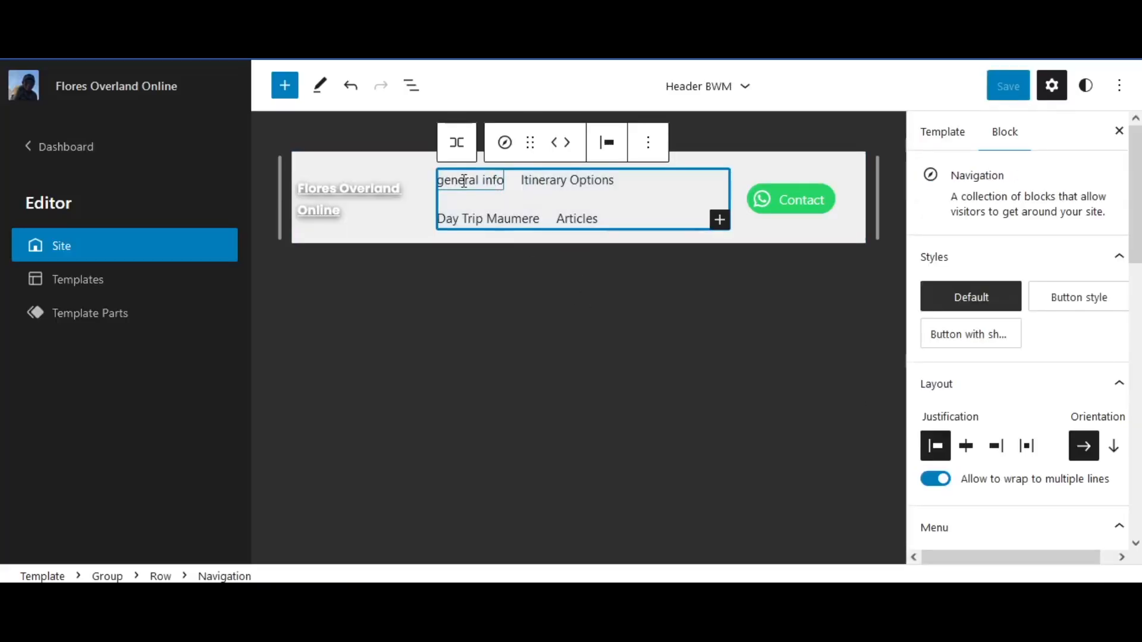
Step: Change 'general info' to 'General info' and delete the Articles menu item
{"action": "left_click", "coordinate": [470, 180]}
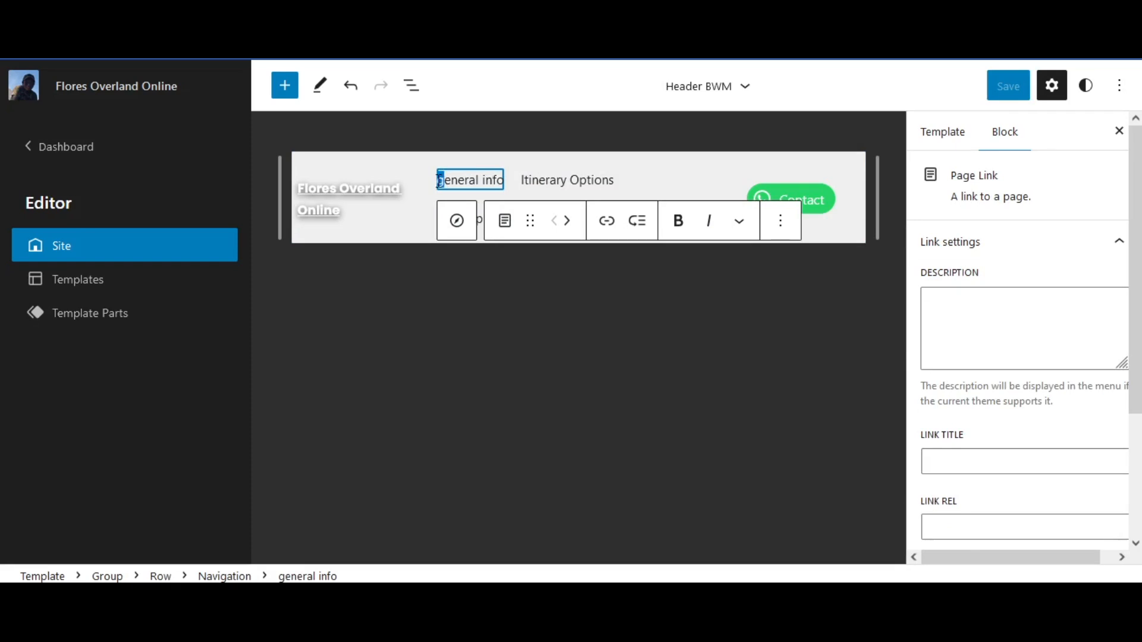
{"action": "left_click", "coordinate": [578, 322]}
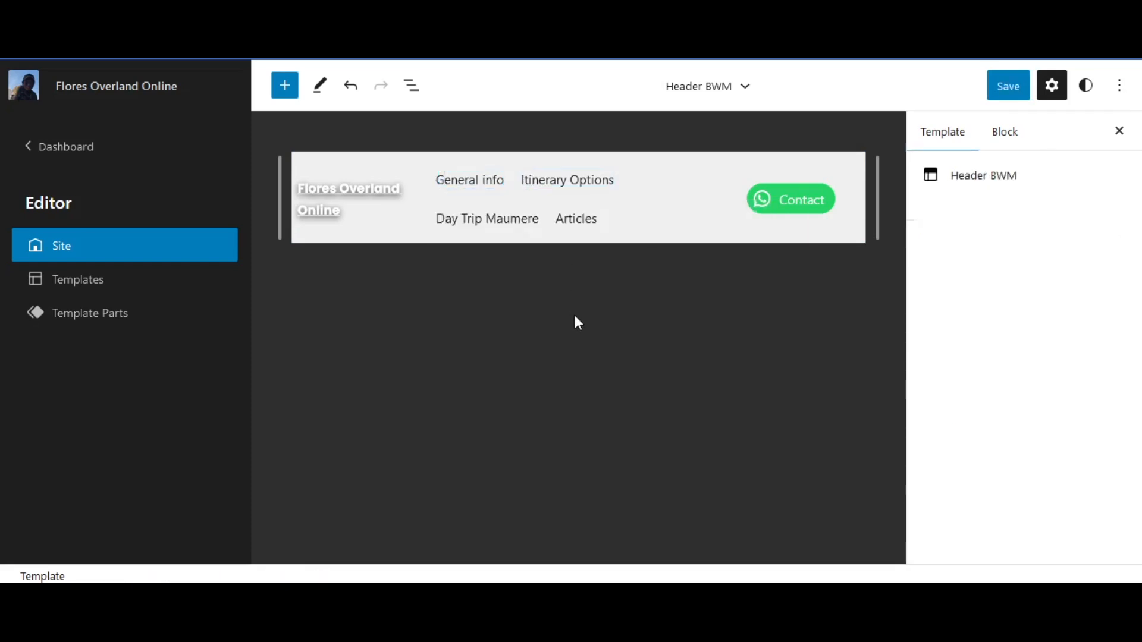
{"action": "left_click", "coordinate": [575, 219]}
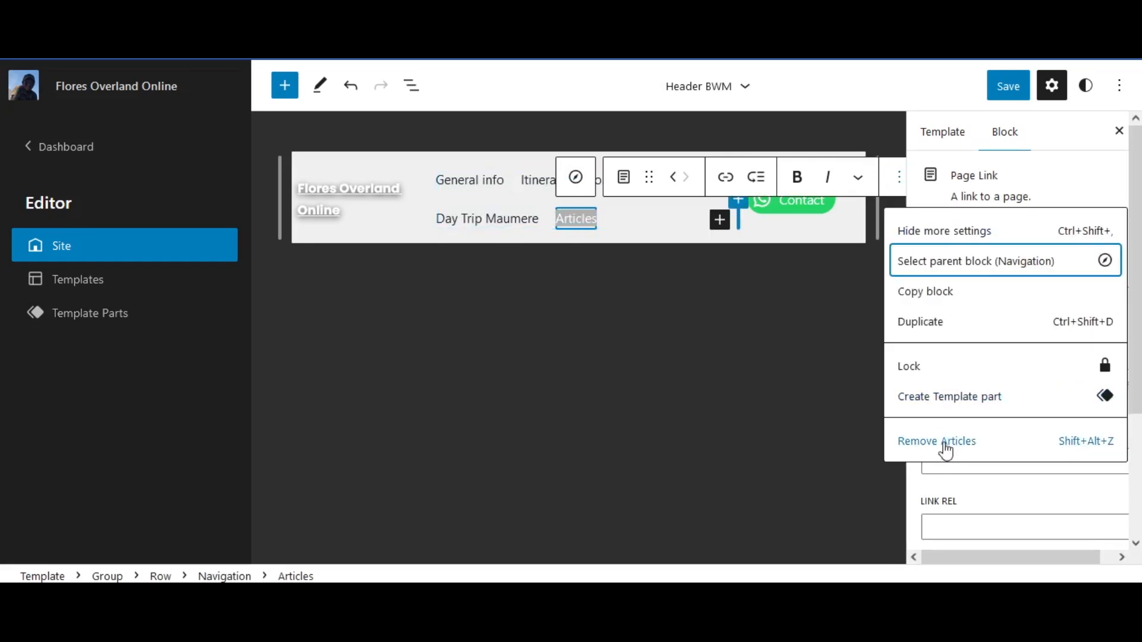
{"action": "left_click", "coordinate": [937, 440]}
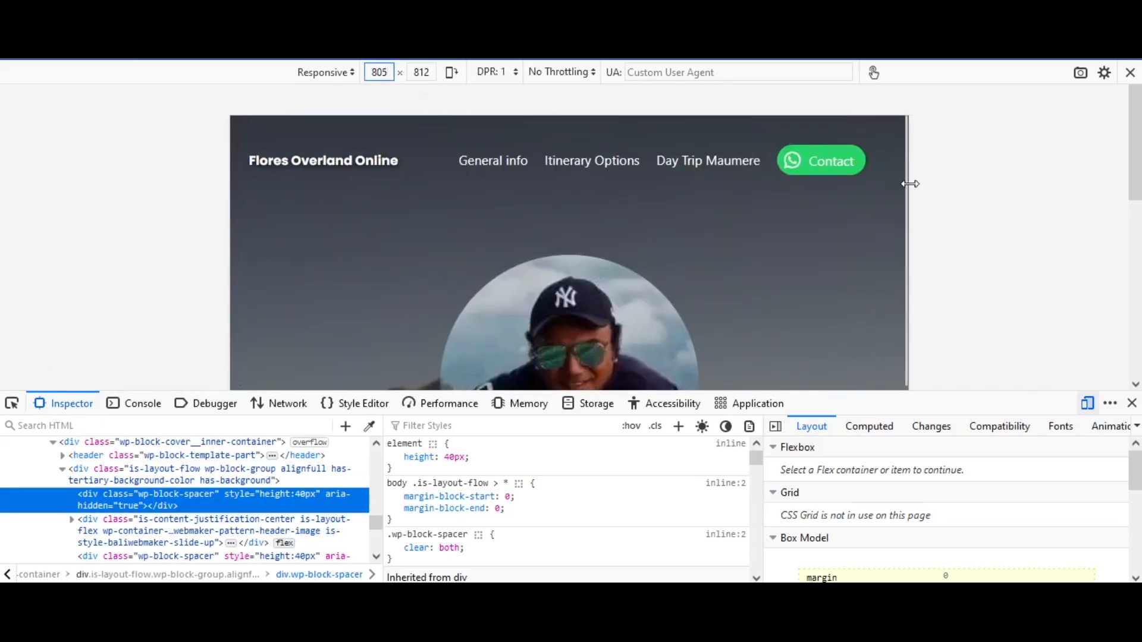
Step: Narrow the responsive preview to phone widths such as 545 and 669 px
{"action": "left_click_drag", "start_coordinate": [910, 183], "coordinate": [833, 202]}
{"action": "type", "text": "545"}
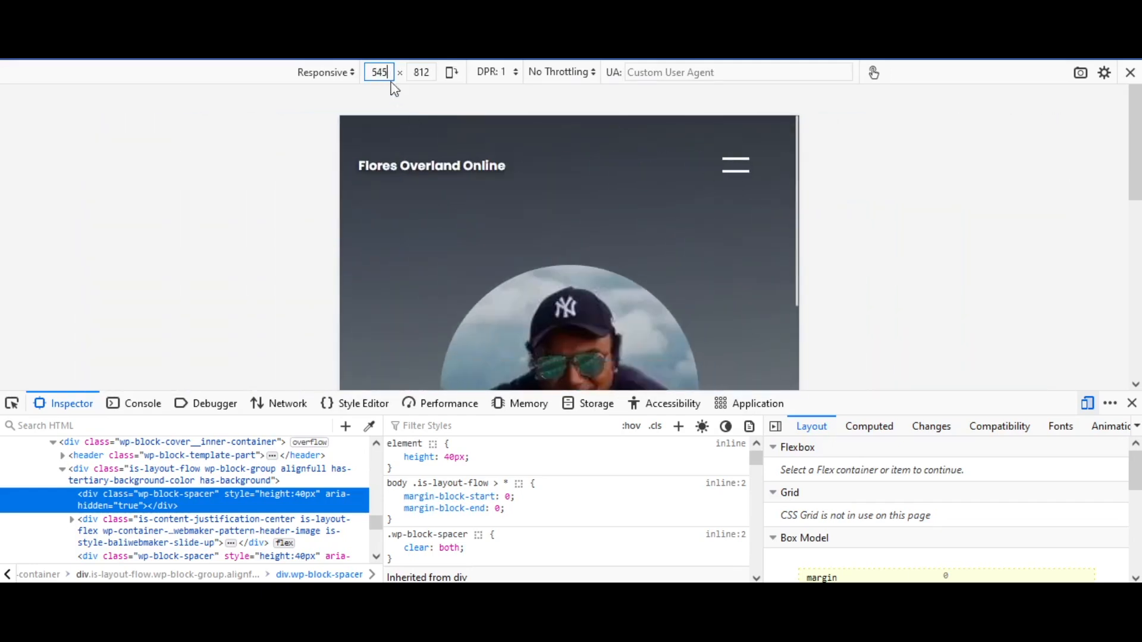
{"action": "left_click", "coordinate": [735, 163]}
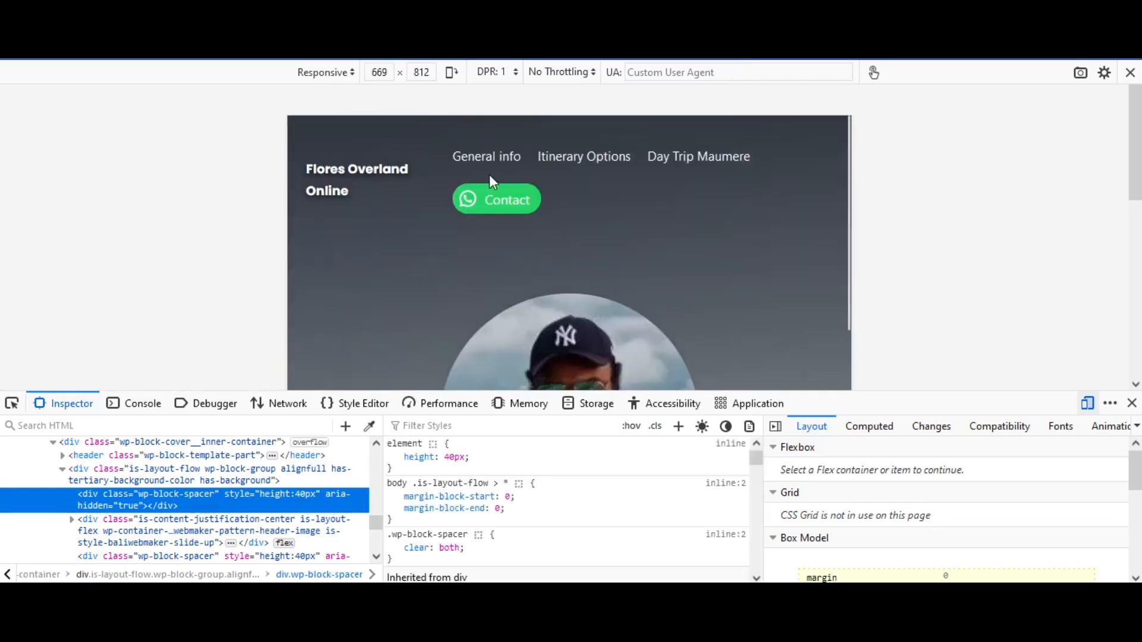
{"action": "left_click", "coordinate": [379, 71]}
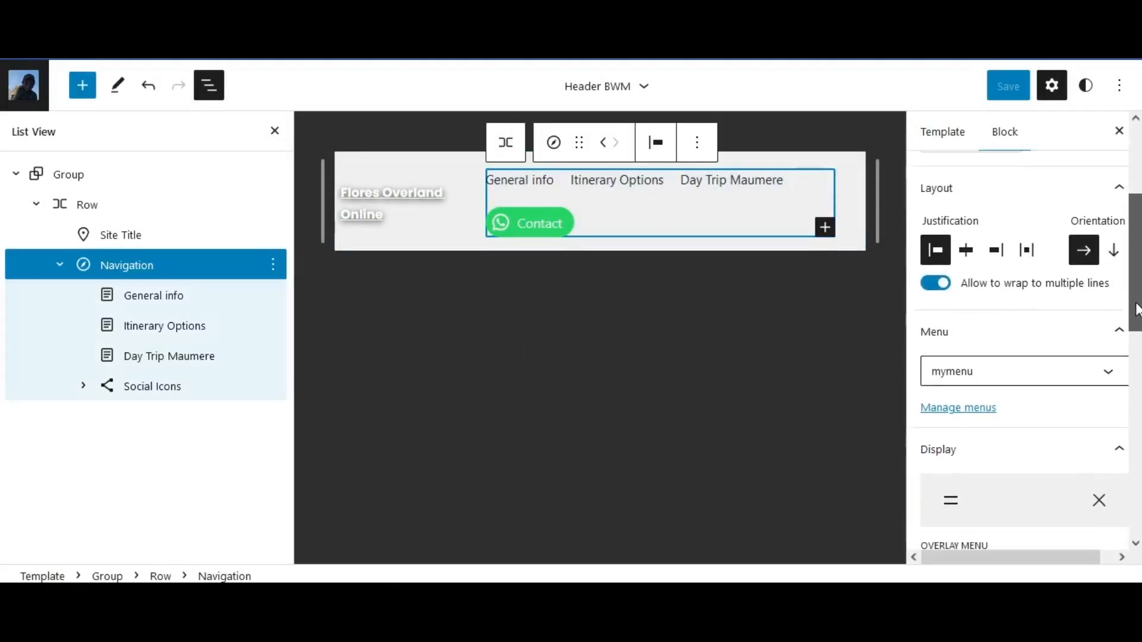
Step: Insert a second Navigation block after the first, showing General info, Itinerary Options and Contact
{"action": "scroll", "scroll_direction": "down", "scroll_amount": 3}
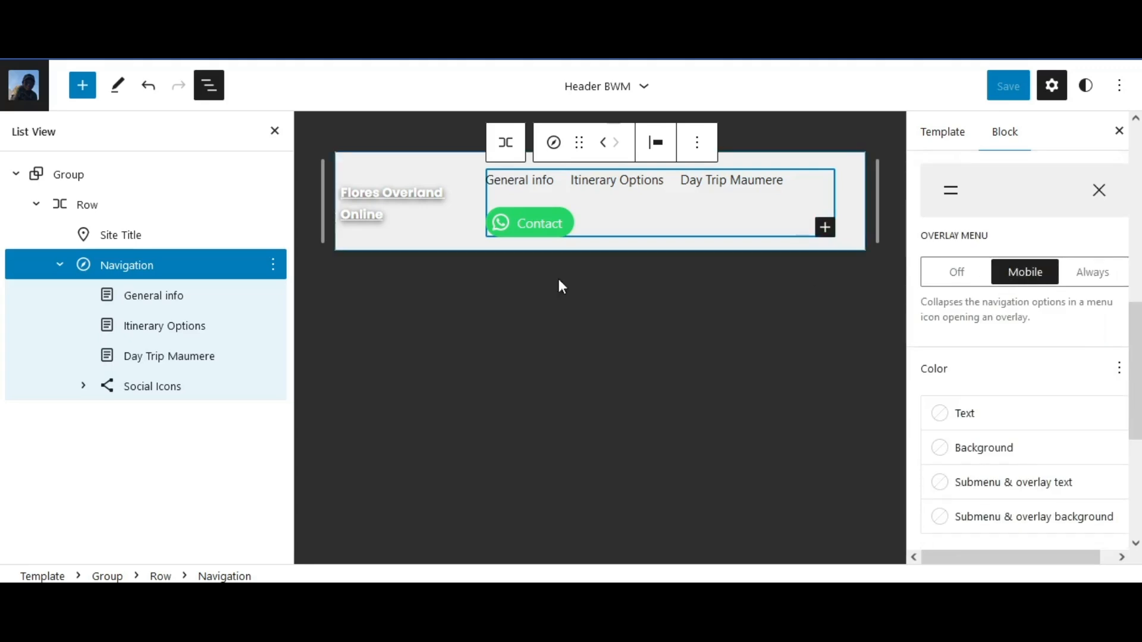
{"action": "left_click", "coordinate": [273, 264]}
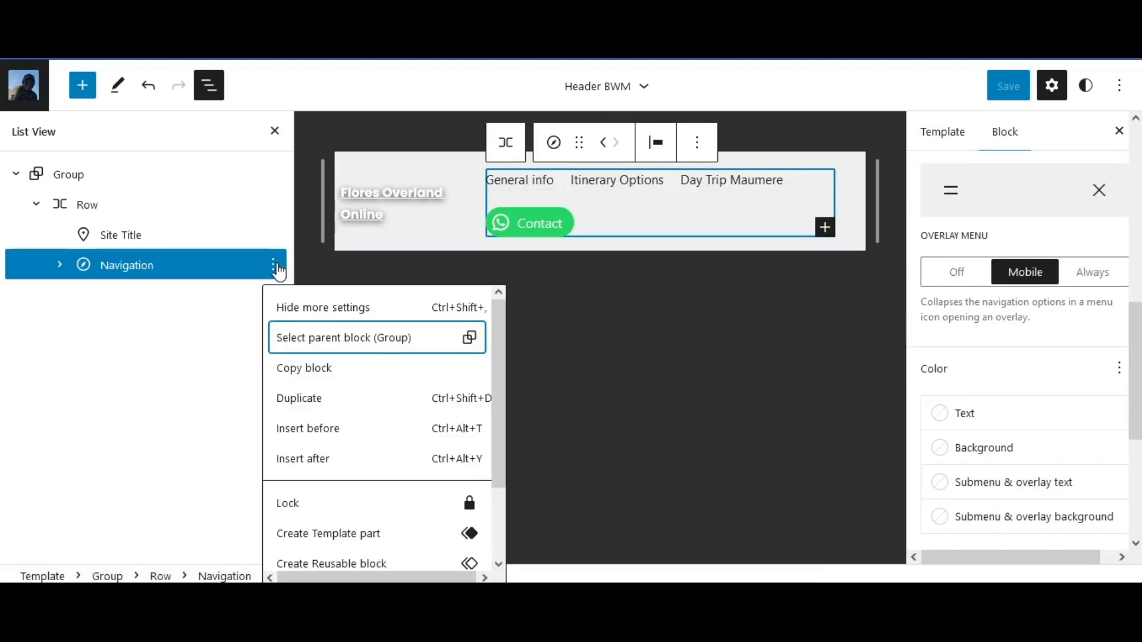
{"action": "mouse_move", "coordinate": [331, 451]}
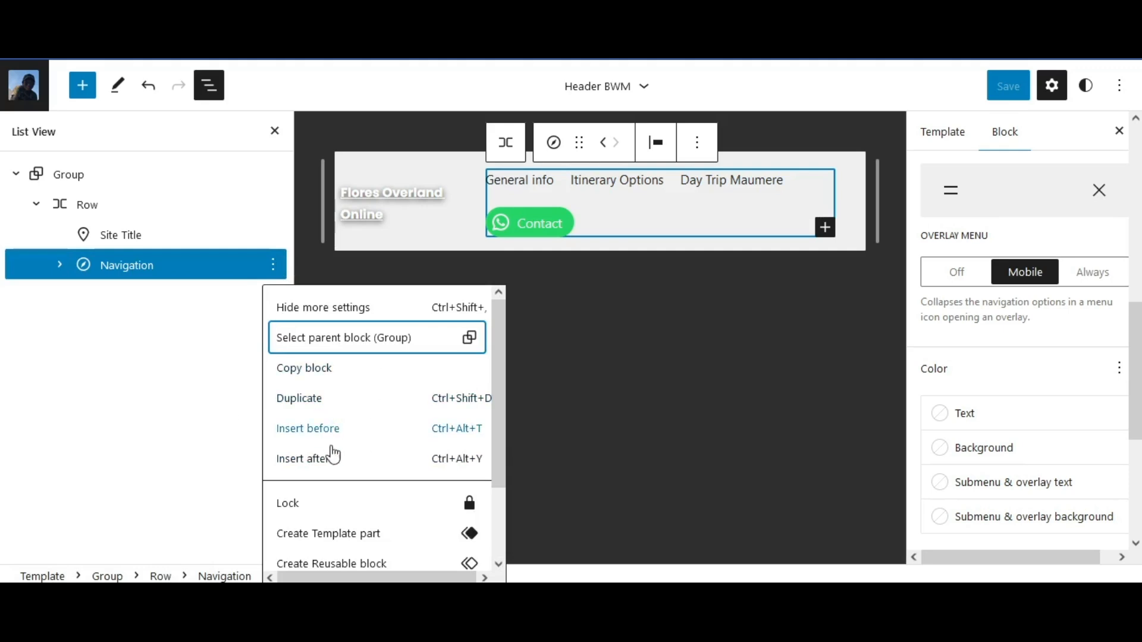
{"action": "left_click", "coordinate": [304, 458]}
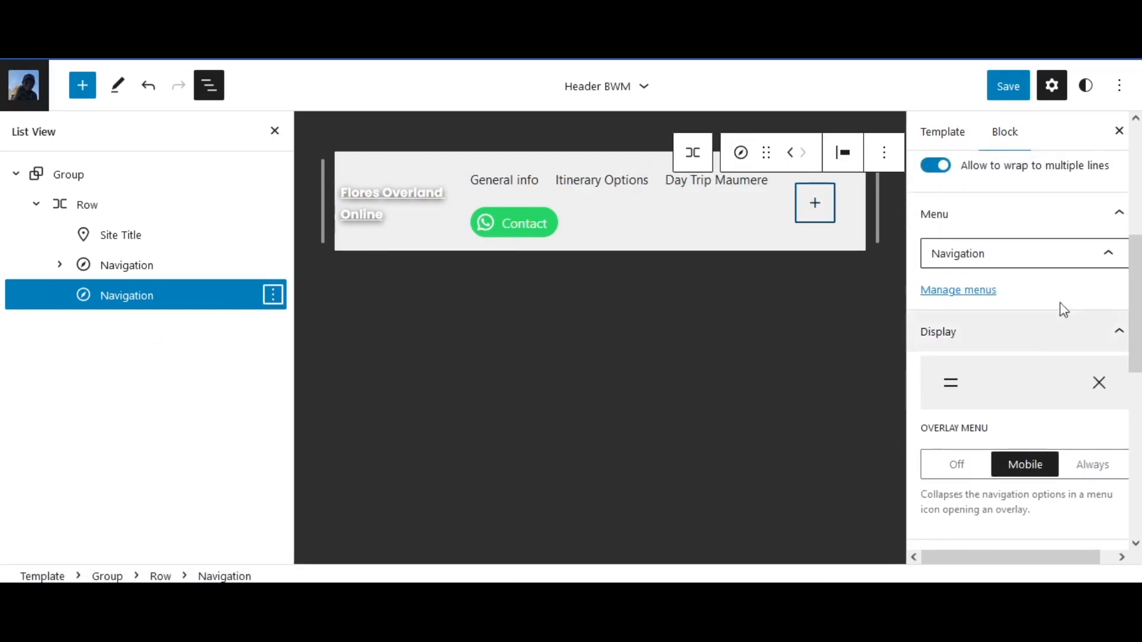
{"action": "left_click", "coordinate": [273, 295]}
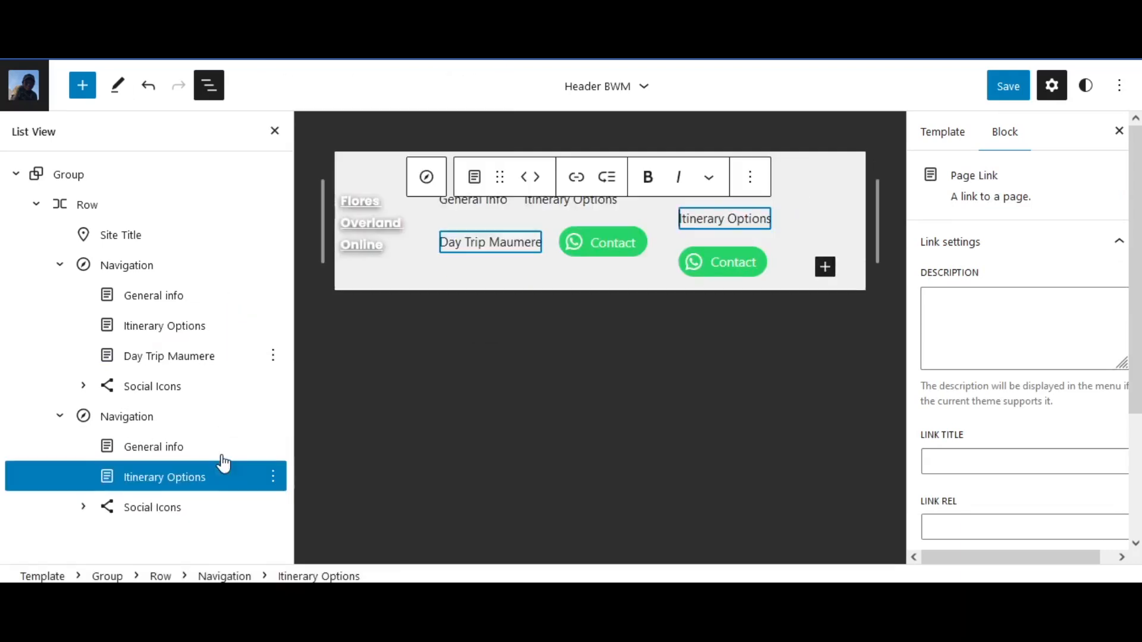
{"action": "left_click", "coordinate": [127, 265]}
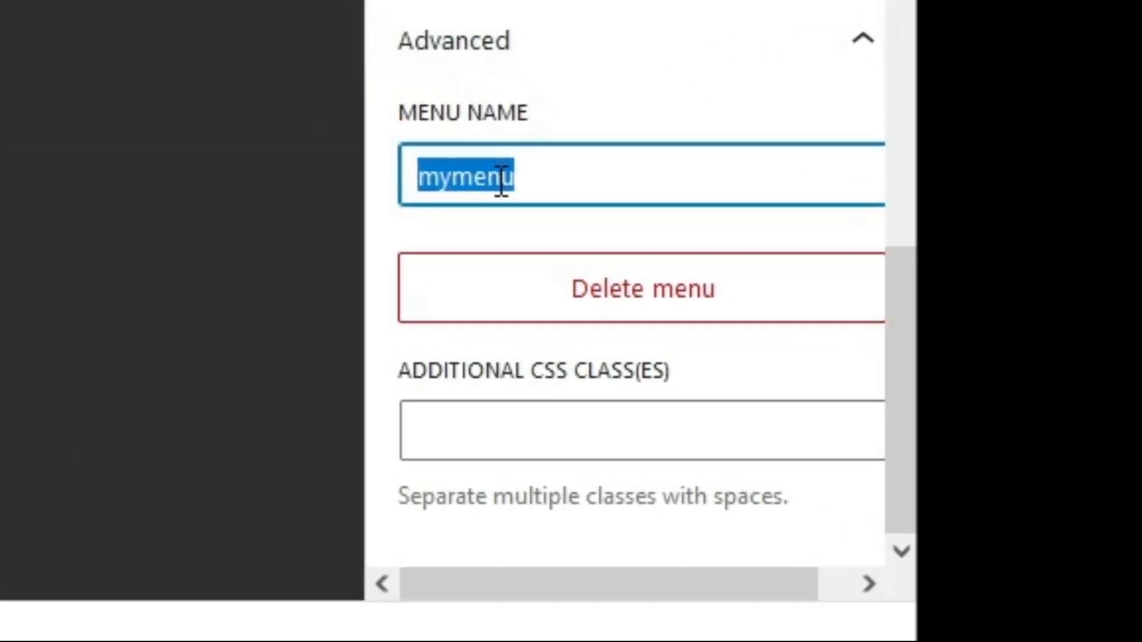
Step: Name the menu 'top menu desktop' and add the CSS class 'nav-top--desktop'
{"action": "type", "text": "top"}
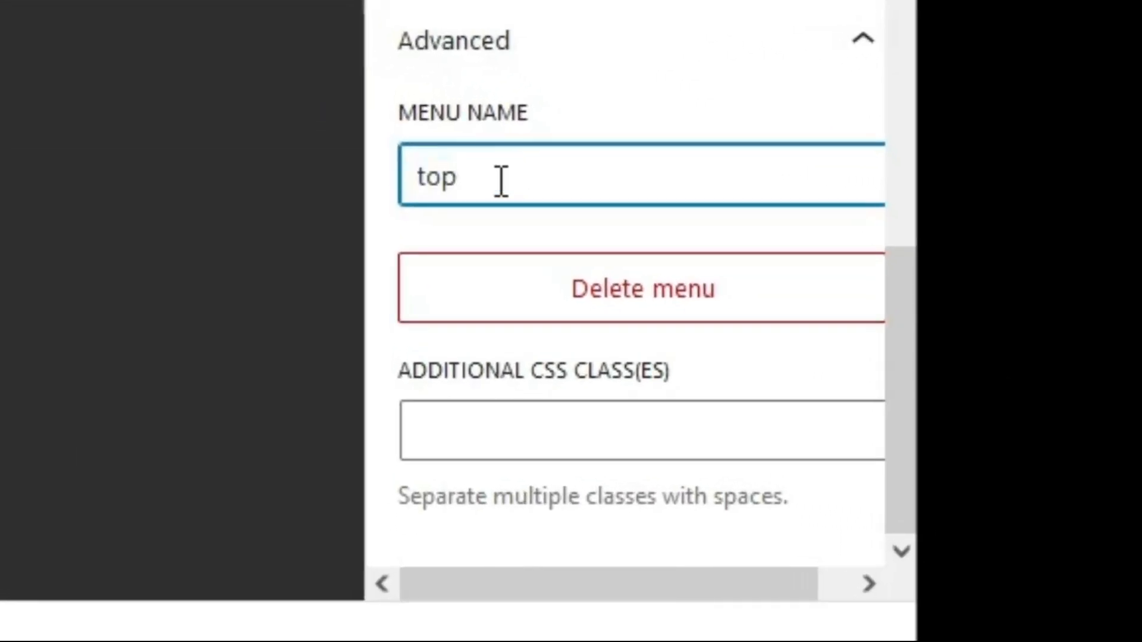
{"action": "type", "text": "menu desktop"}
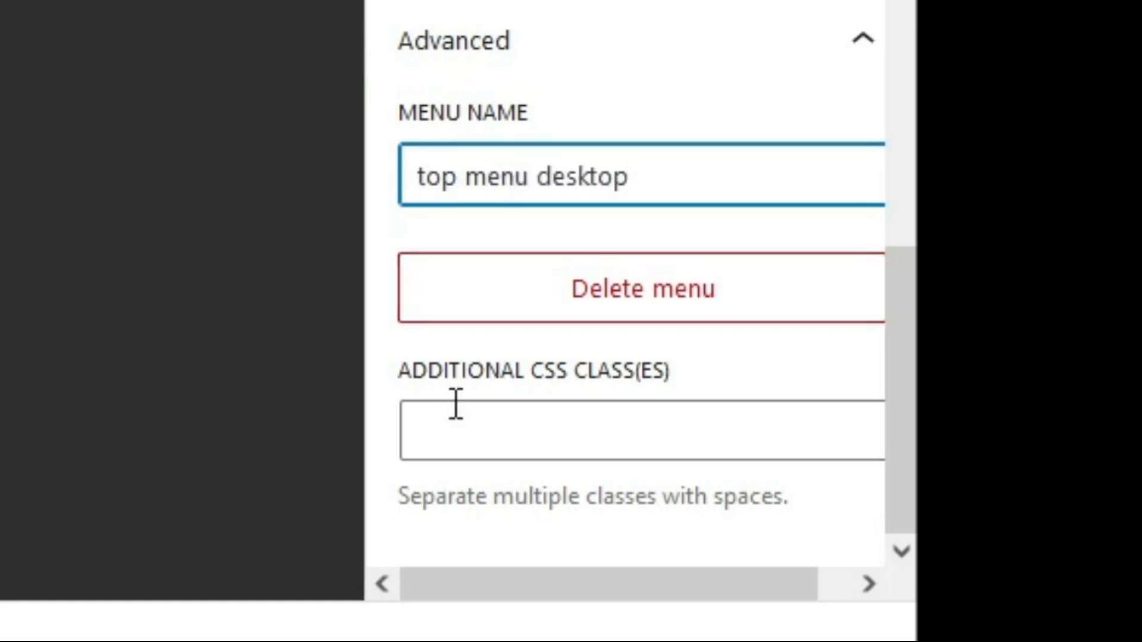
{"action": "type", "text": "nav-"}
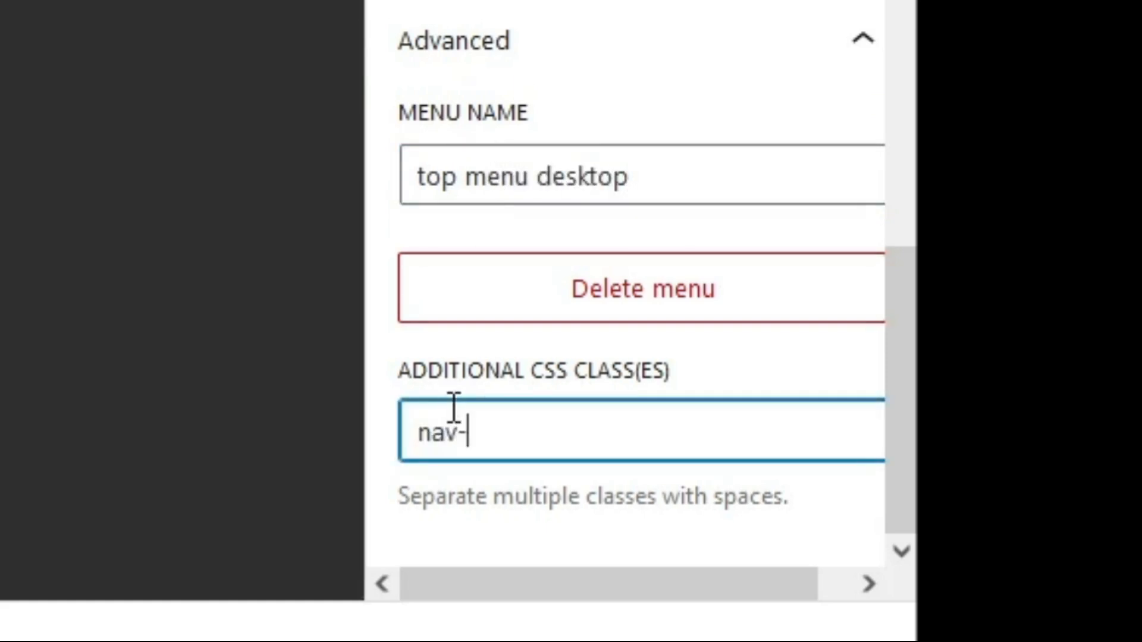
{"action": "type", "text": "top"}
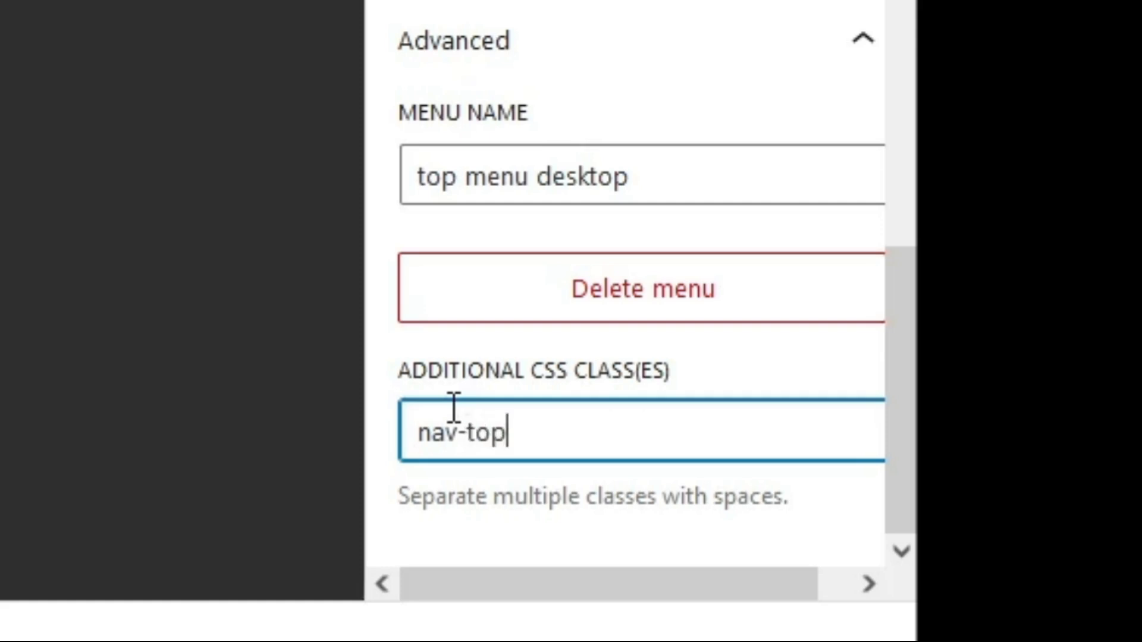
{"action": "type", "text": "--desktop"}
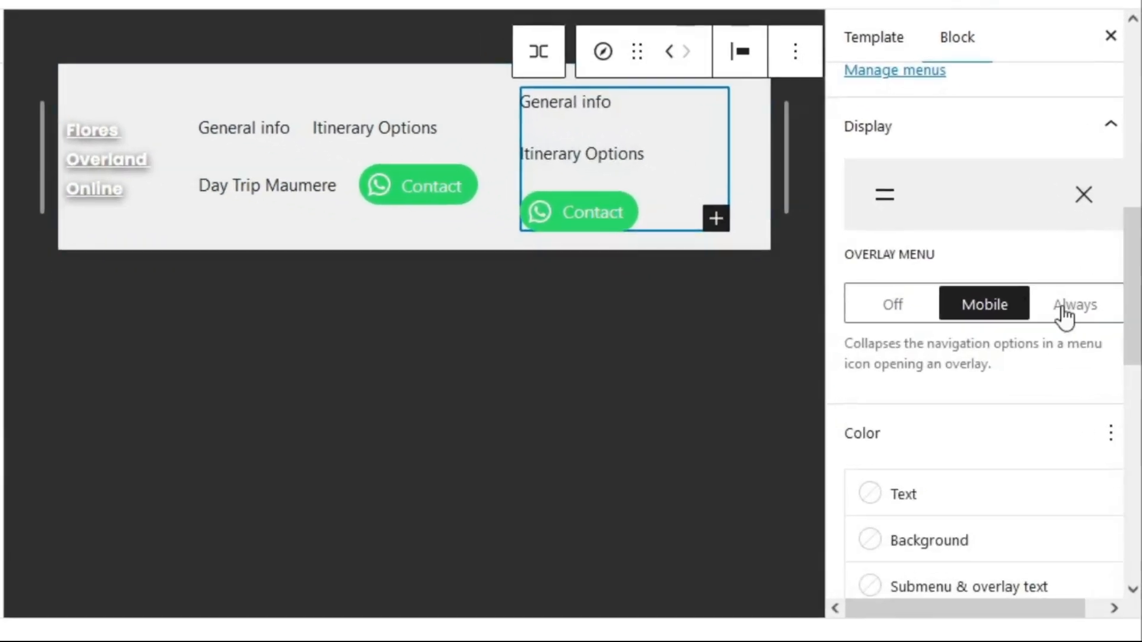
Step: Set the second Navigation block's Overlay Menu option to Always
{"action": "left_click", "coordinate": [1074, 304]}
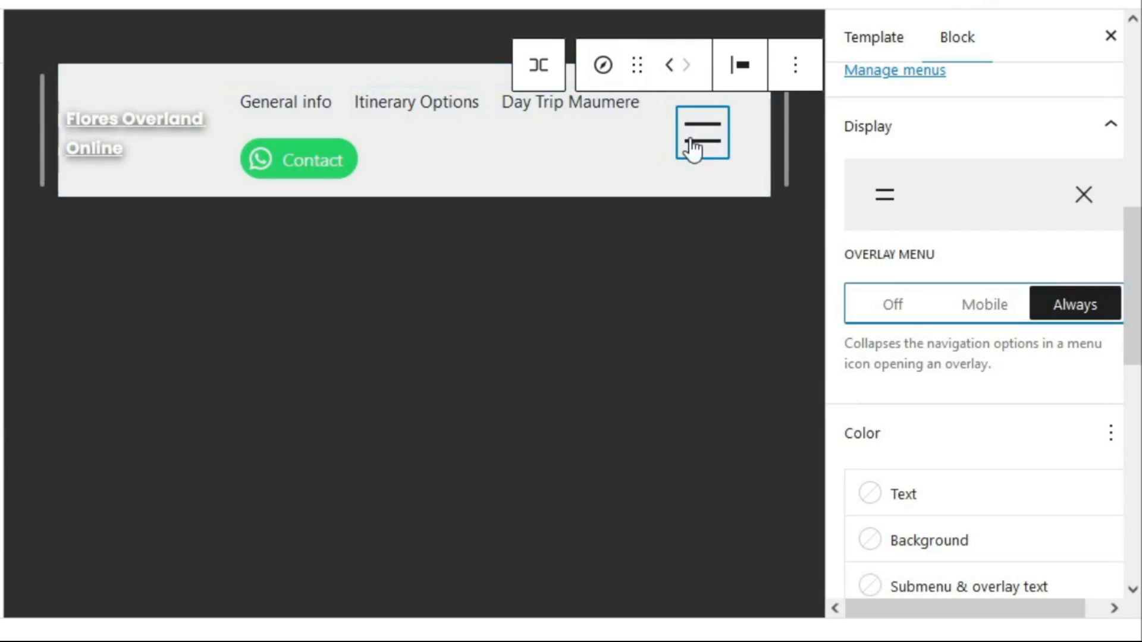
{"action": "scroll", "scroll_direction": "down", "scroll_amount": 3}
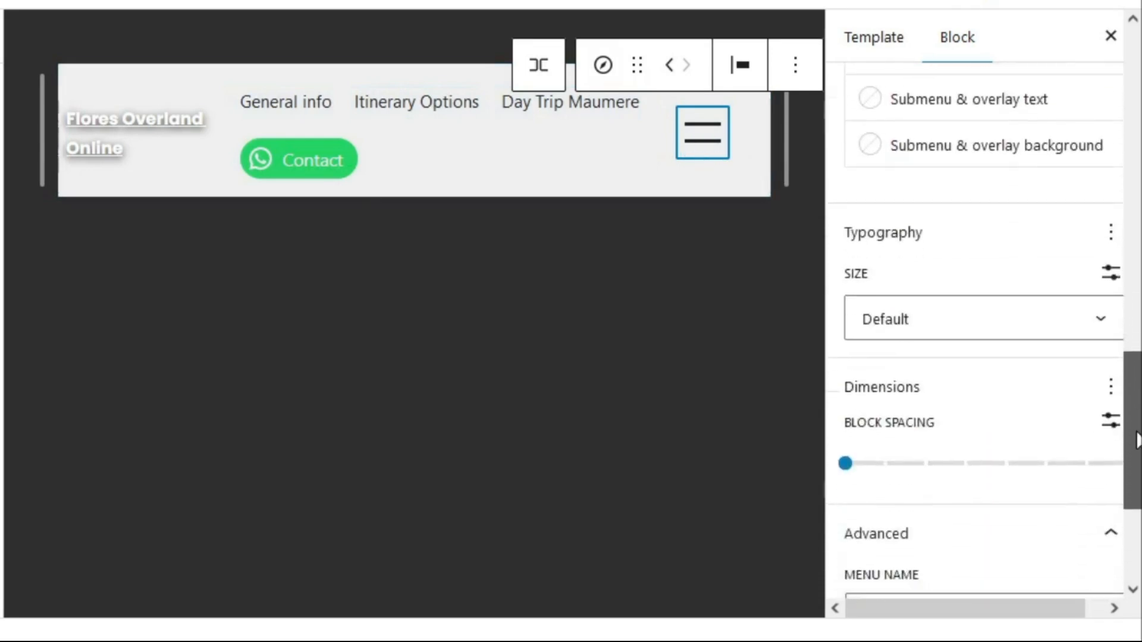
{"action": "scroll", "scroll_direction": "down", "scroll_amount": 3}
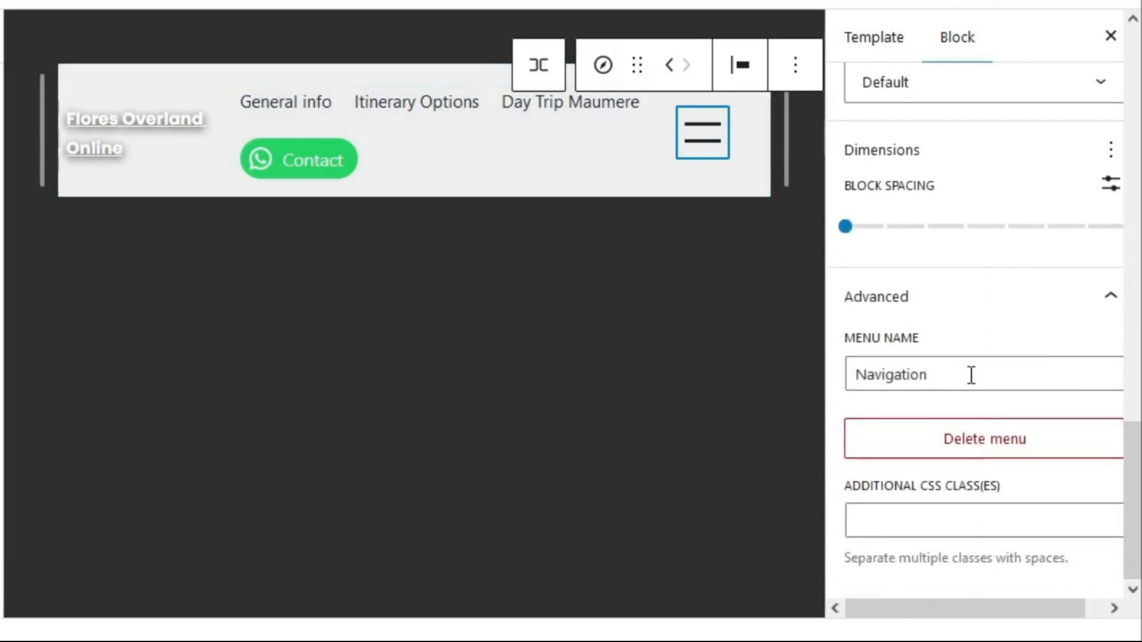
Step: Rename the collapsed menu 'Navigation Mobile' and add the CSS class 'nav-top--mobile'
{"action": "left_click", "coordinate": [976, 374]}
{"action": "type", "text": " Mobile"}
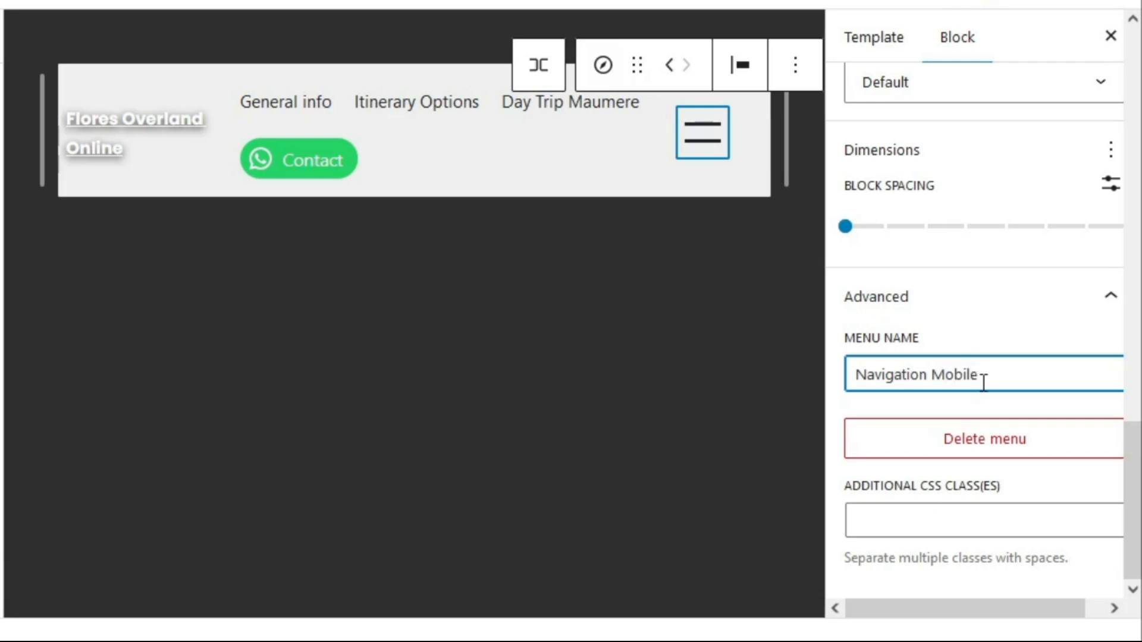
{"action": "left_click", "coordinate": [983, 519]}
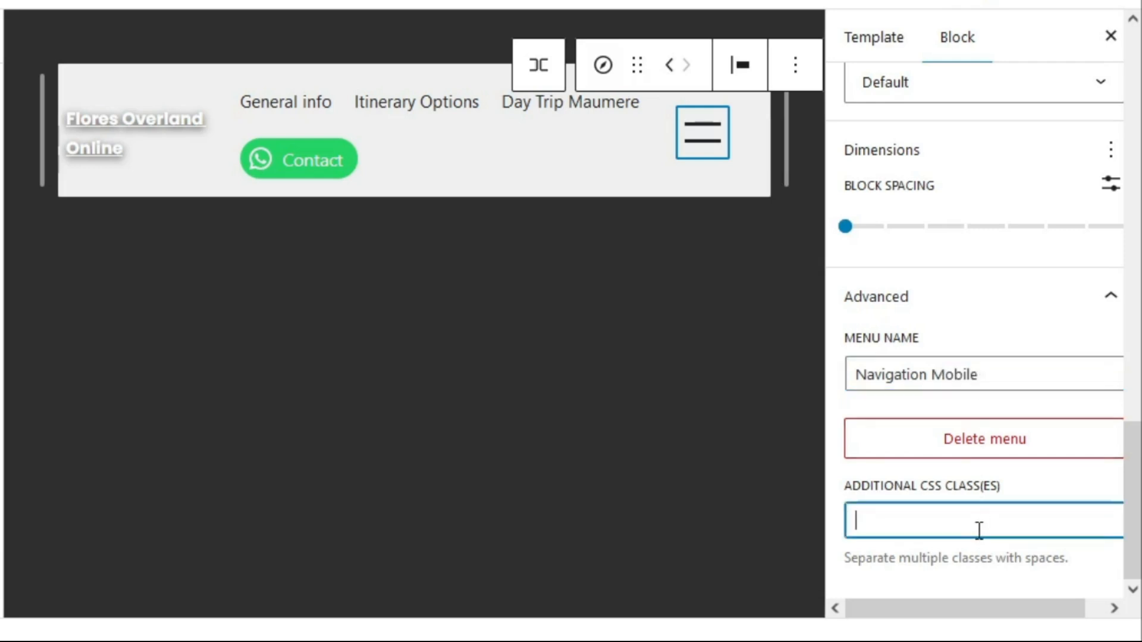
{"action": "type", "text": "nav-top--"}
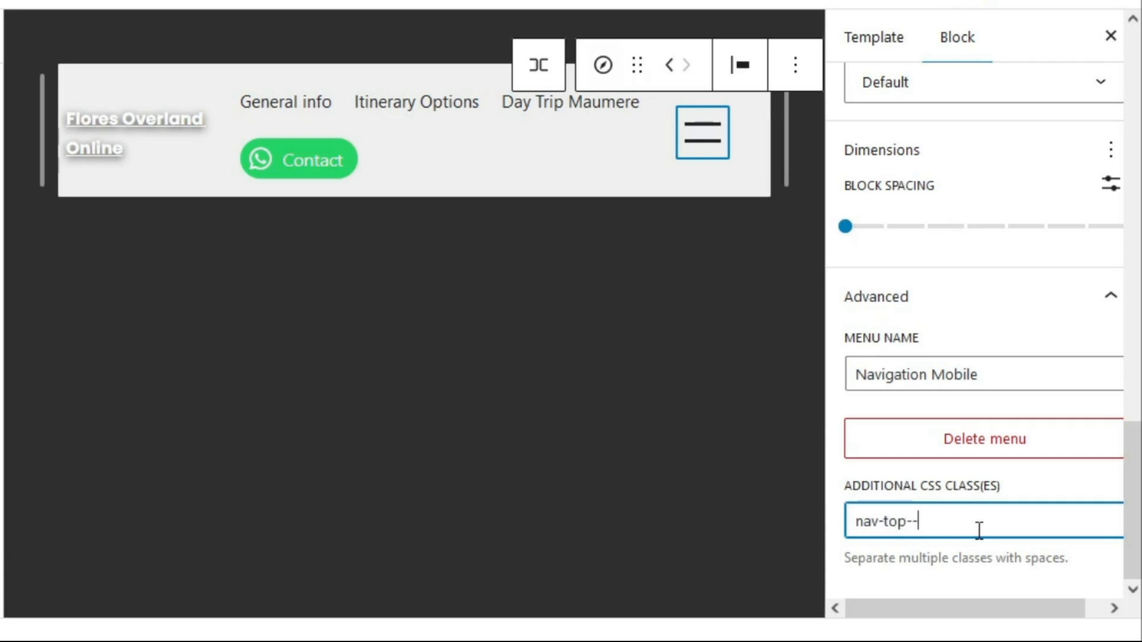
{"action": "type", "text": "mobile"}
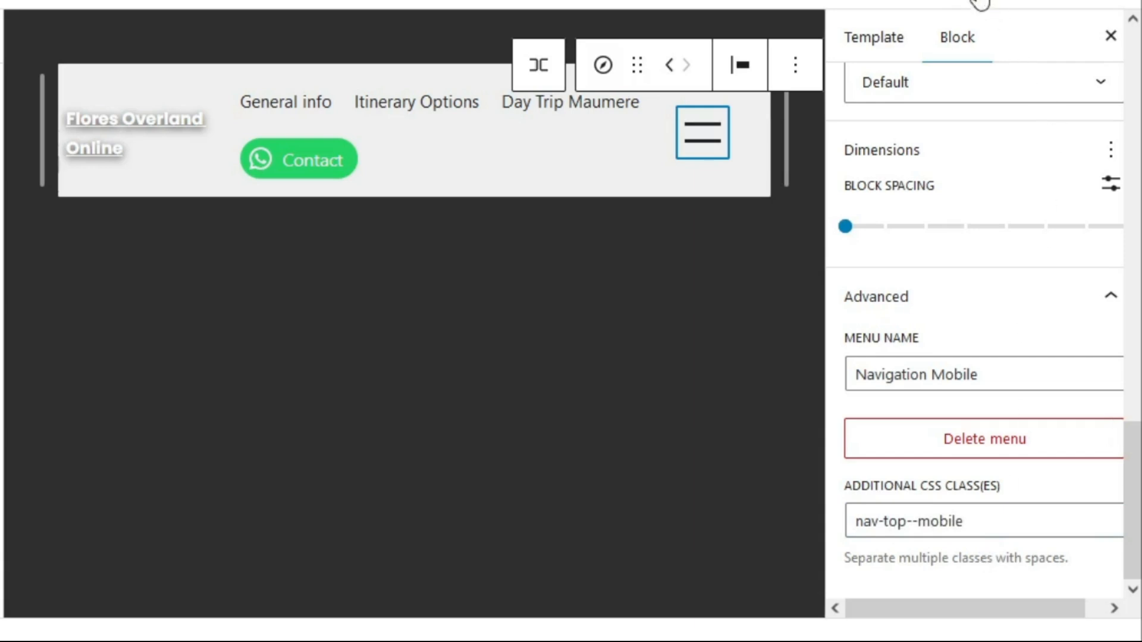
{"action": "mouse_move", "coordinate": [1049, 207]}
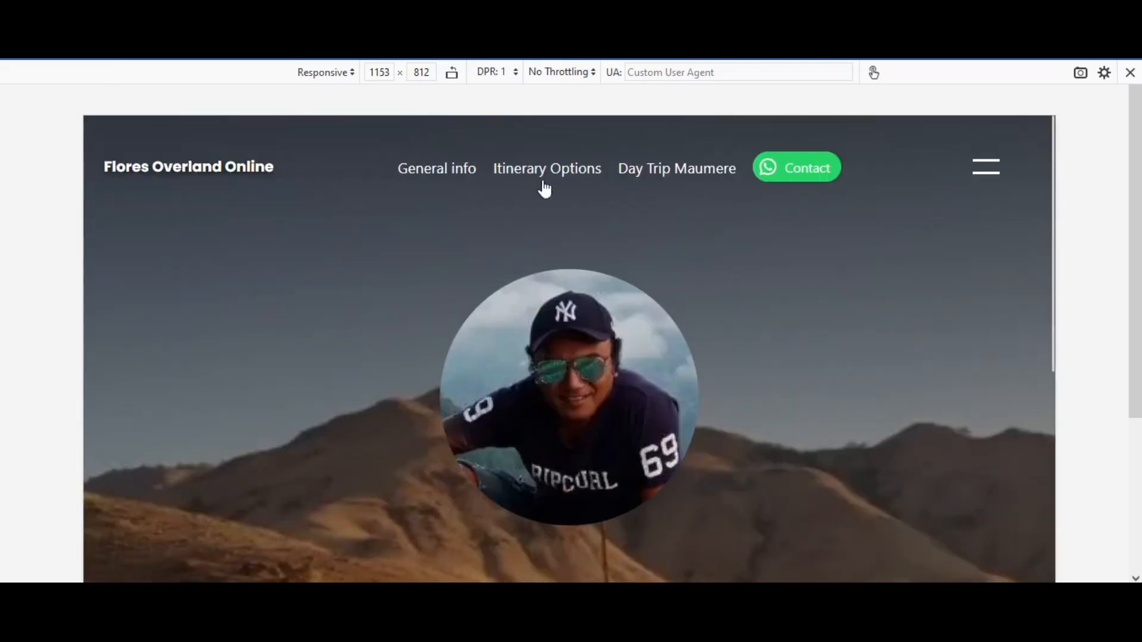
{"action": "mouse_move", "coordinate": [852, 169]}
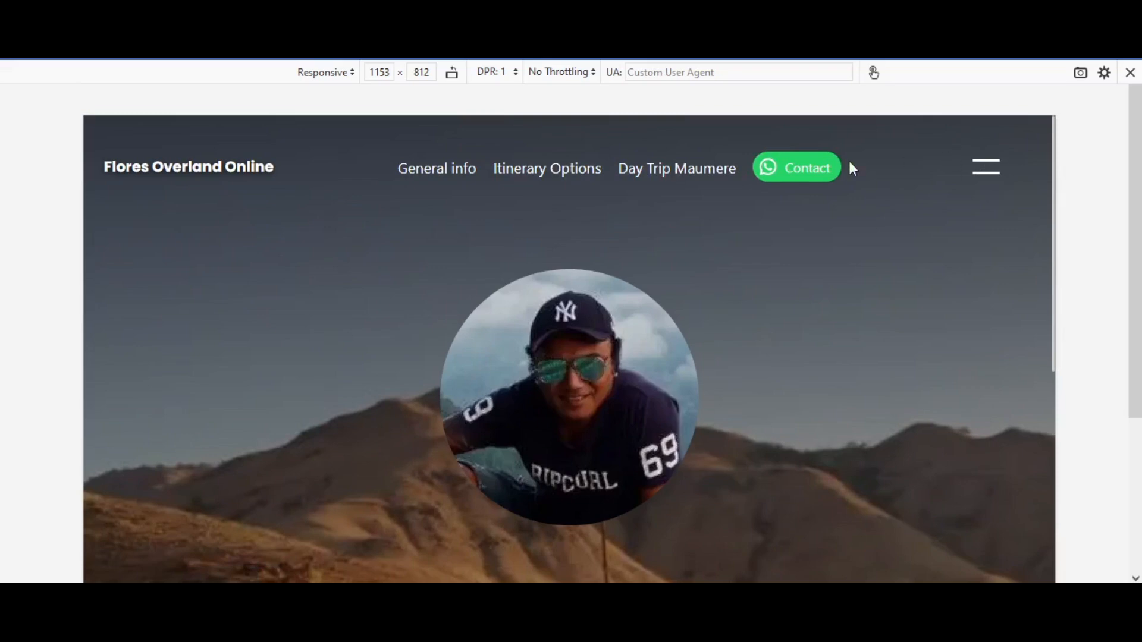
Step: Open and close the mobile drawer from the hamburger icon at 1153 px width
{"action": "left_click", "coordinate": [986, 166]}
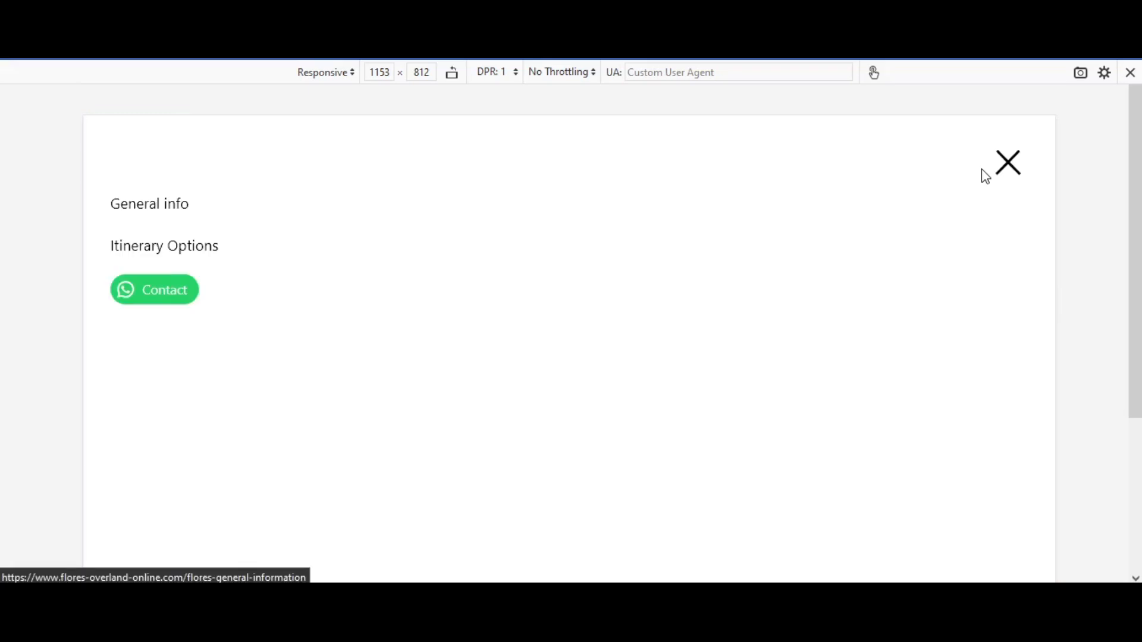
{"action": "left_click", "coordinate": [1008, 162]}
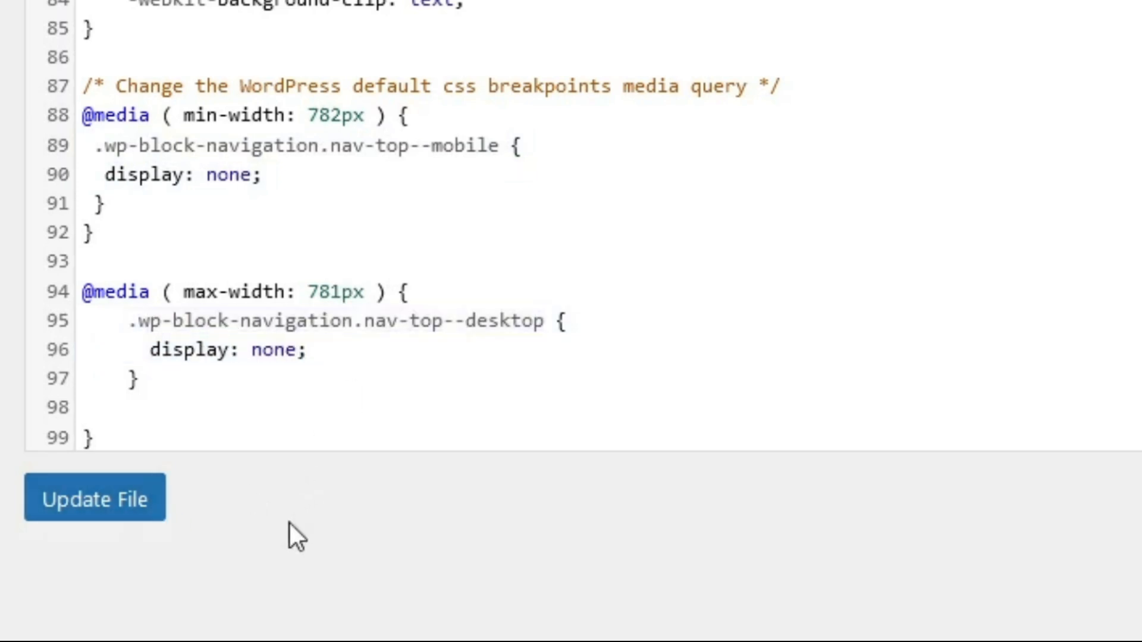
Step: Save style.css with the breakpoint rules, then open and close the mobile drawer in the narrow preview
{"action": "left_click", "coordinate": [94, 498]}
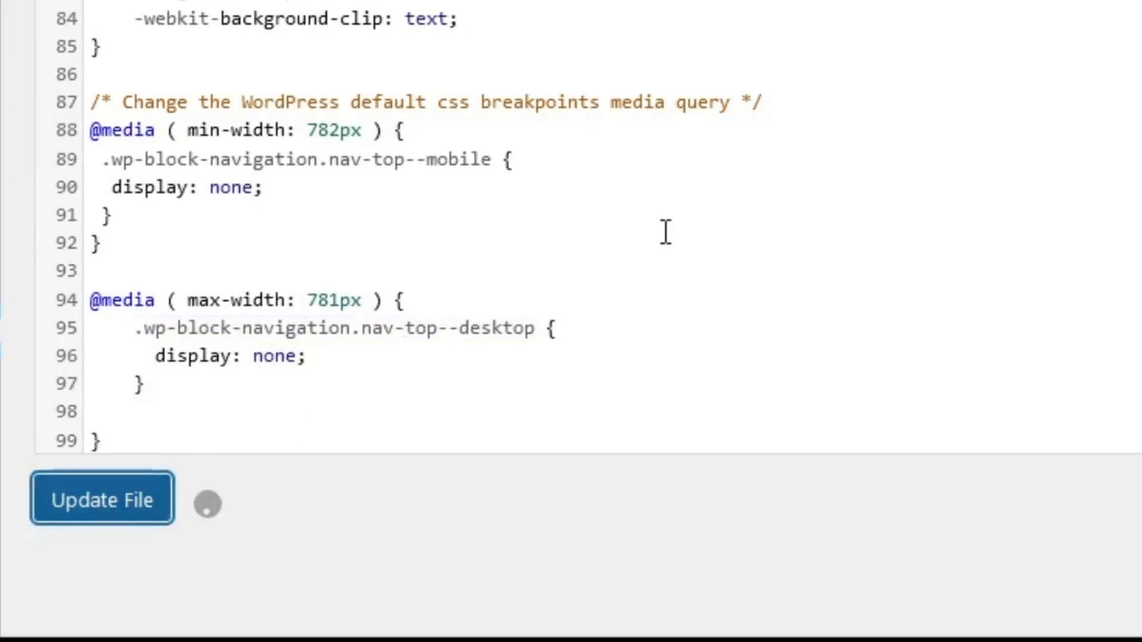
{"action": "left_click", "coordinate": [101, 500]}
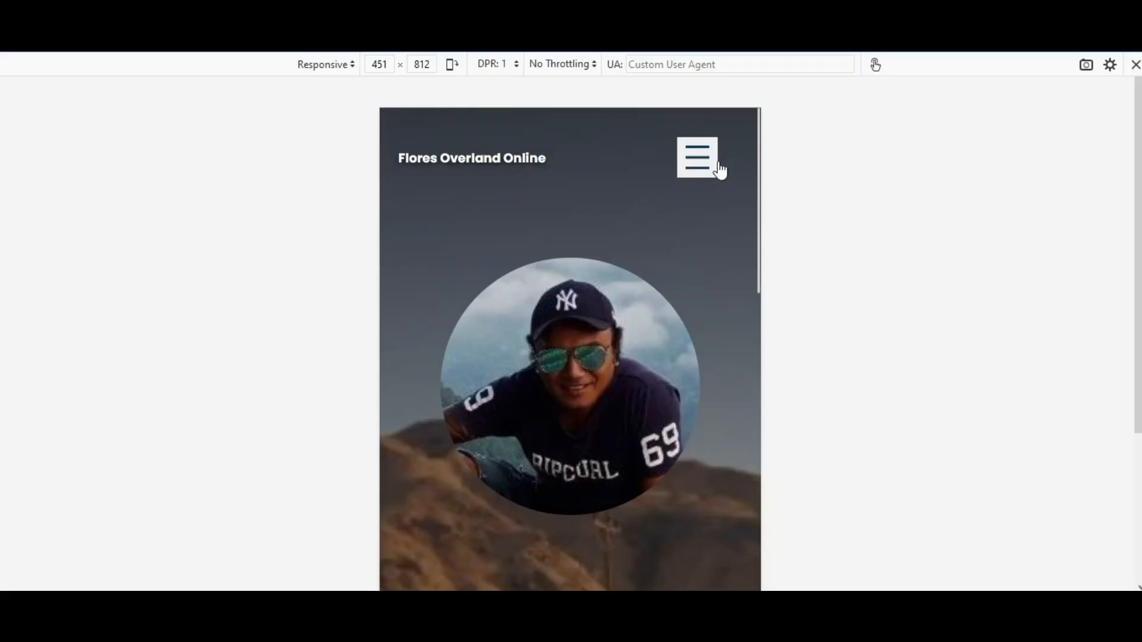
{"action": "left_click", "coordinate": [696, 157]}
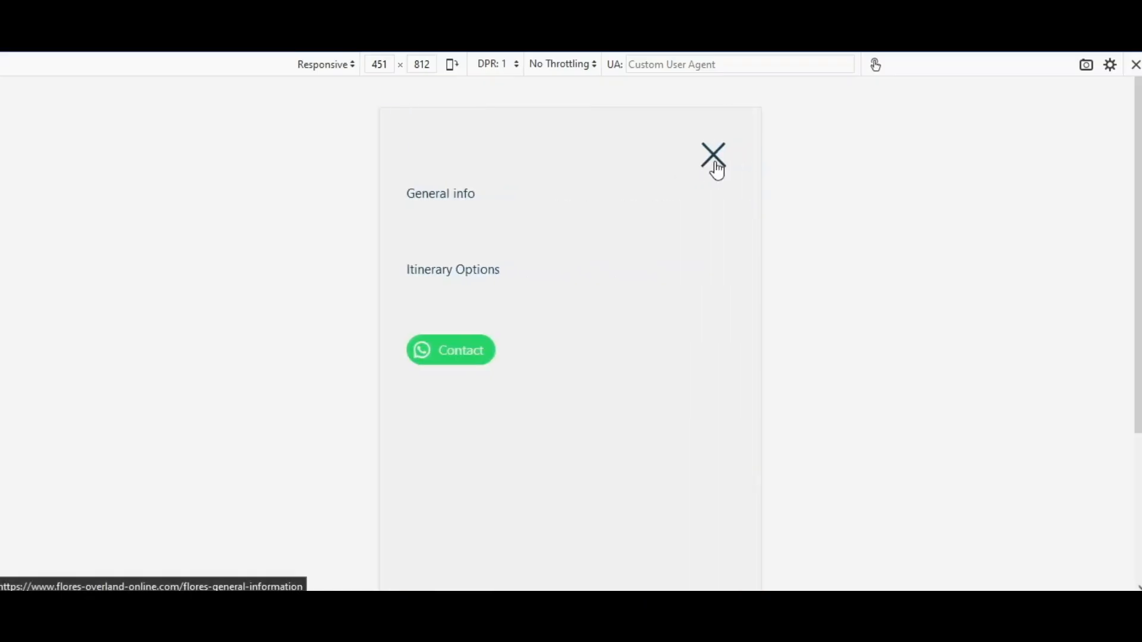
{"action": "left_click", "coordinate": [713, 155]}
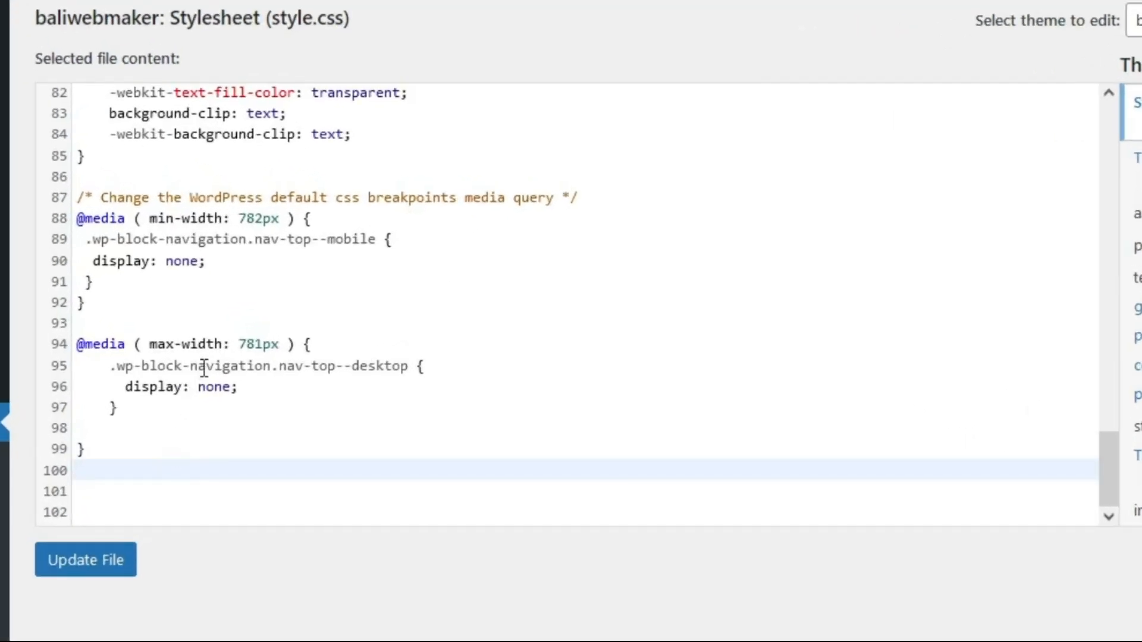
Step: Add .nav-top--mobile padding, gap and slide-in/slide-out keyframe rules inside style.css's max-width media query
{"action": "scroll", "scroll_direction": "down", "scroll_amount": 3}
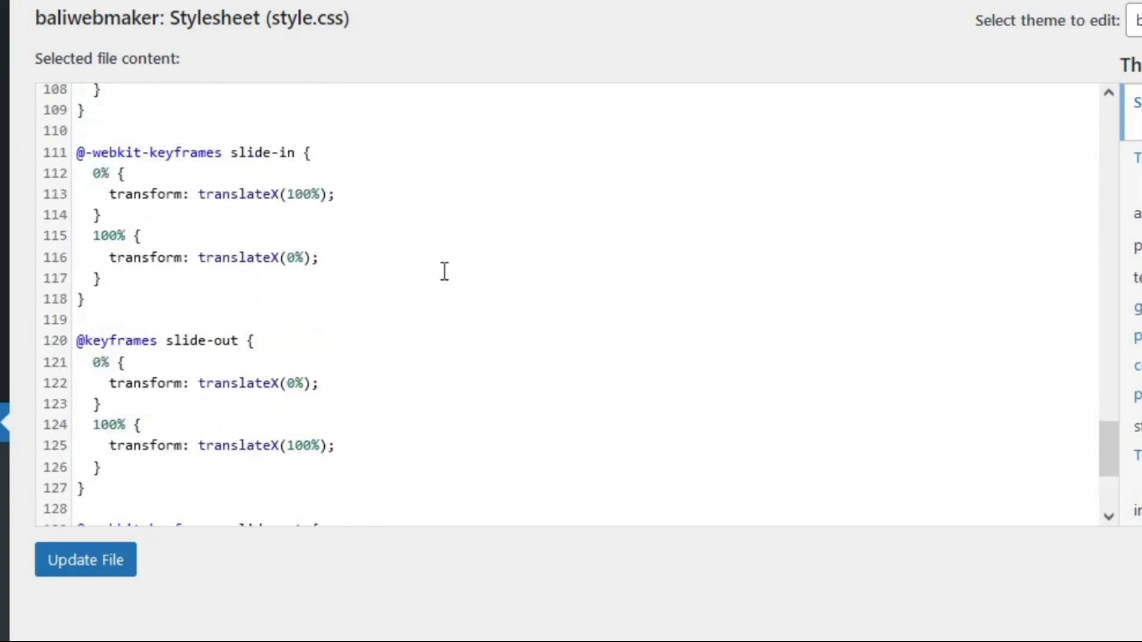
{"action": "scroll", "scroll_direction": "up", "scroll_amount": 3}
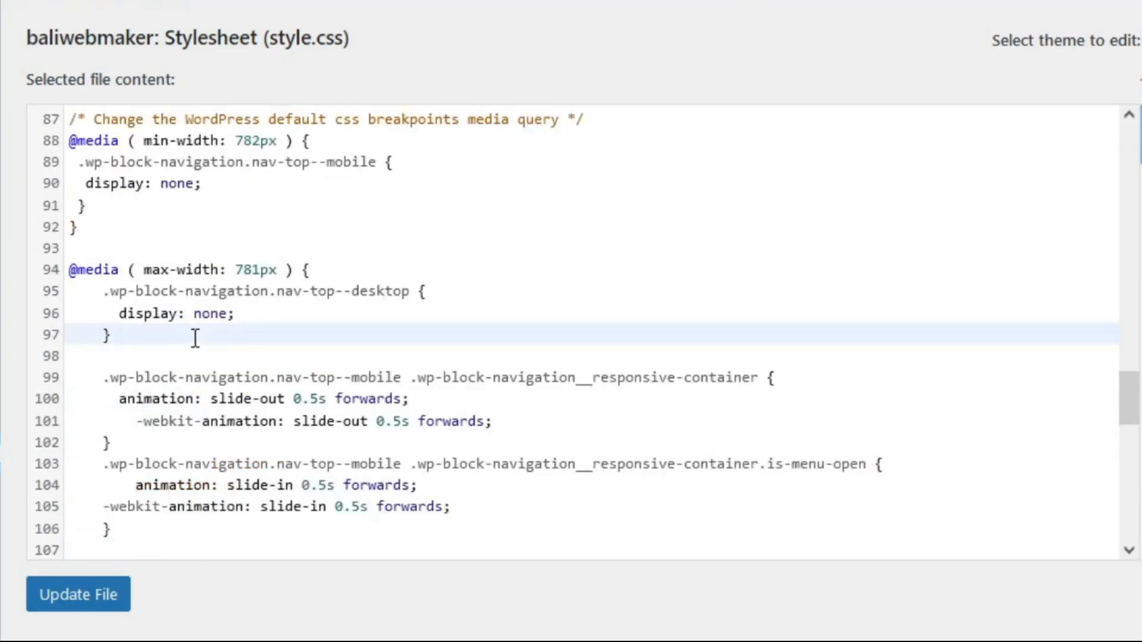
{"action": "scroll", "scroll_direction": "down", "scroll_amount": 3}
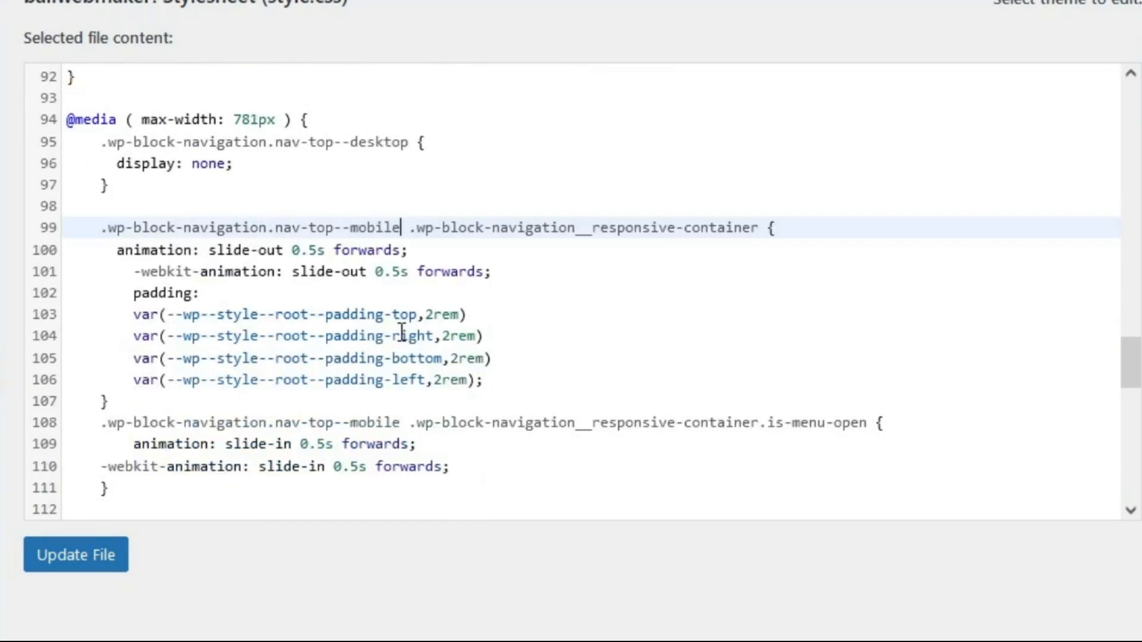
{"action": "scroll", "scroll_direction": "down", "scroll_amount": 3}
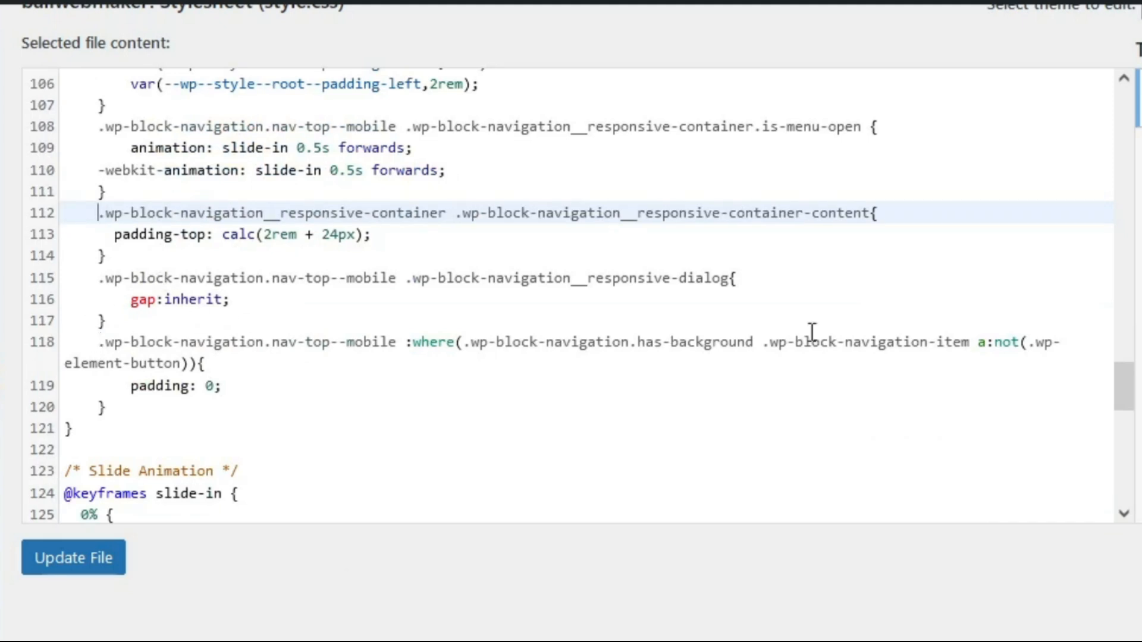
{"action": "left_click", "coordinate": [178, 298]}
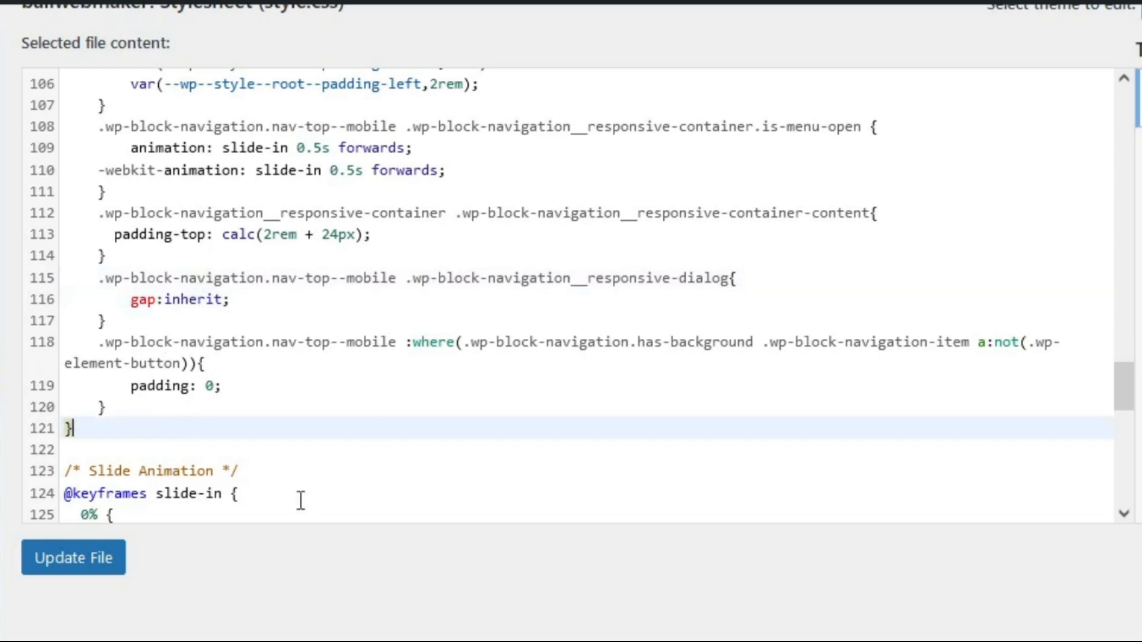
{"action": "left_click", "coordinate": [73, 557]}
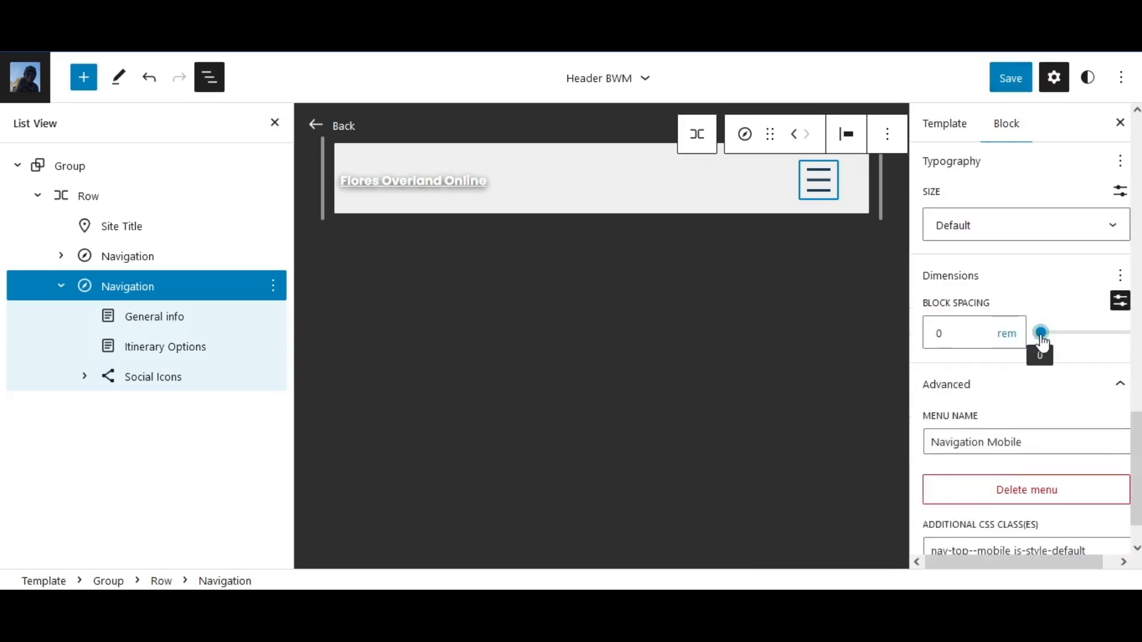
Step: Reduce Navigation Mobile's block spacing, then open and close its drawer in the narrow preview
{"action": "left_click_drag", "start_coordinate": [1039, 333], "coordinate": [1045, 333]}
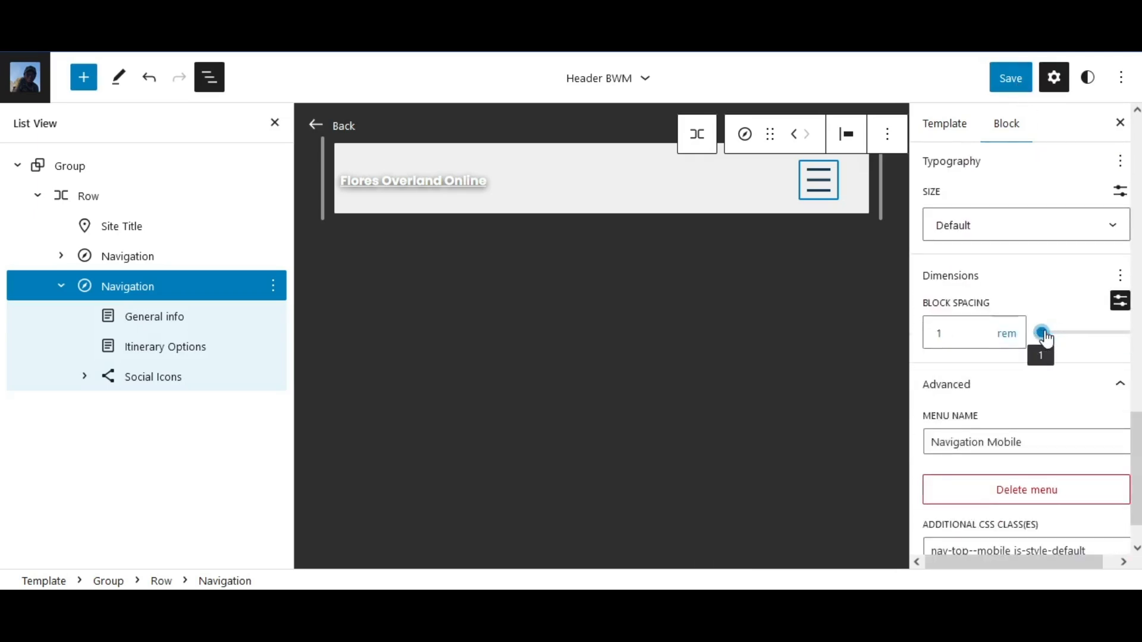
{"action": "left_click", "coordinate": [1009, 77]}
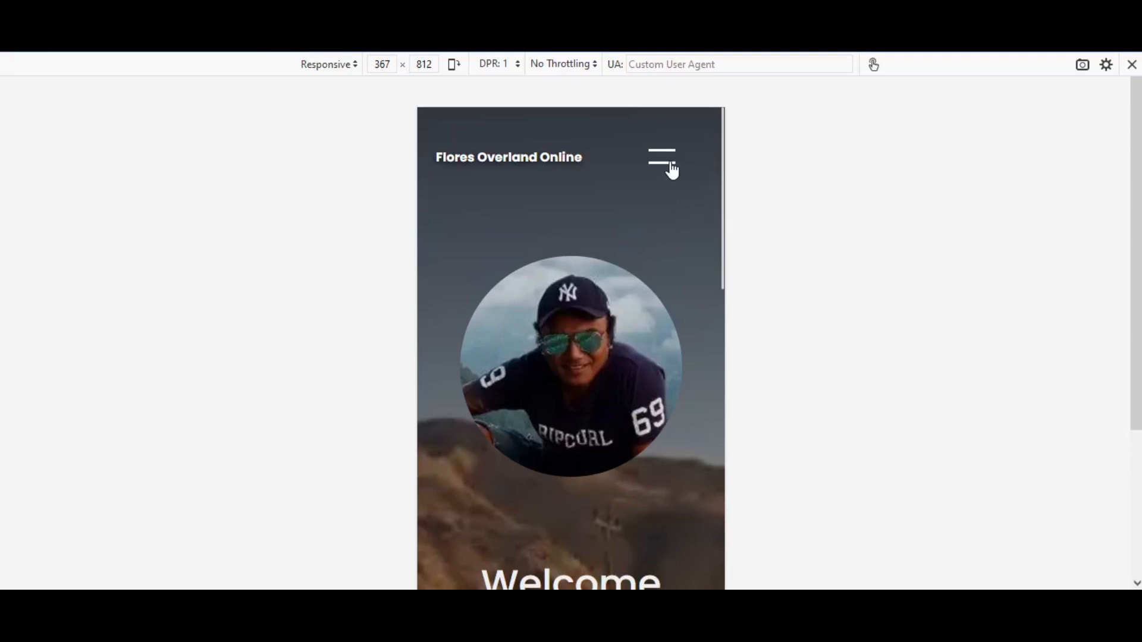
{"action": "left_click", "coordinate": [660, 158]}
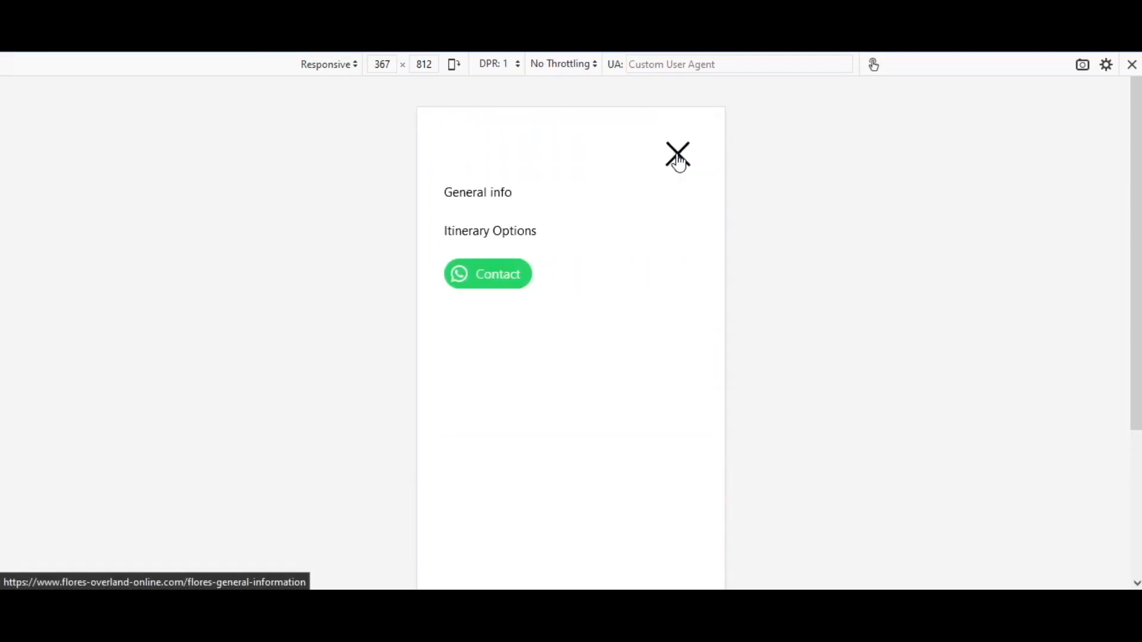
{"action": "mouse_move", "coordinate": [674, 162]}
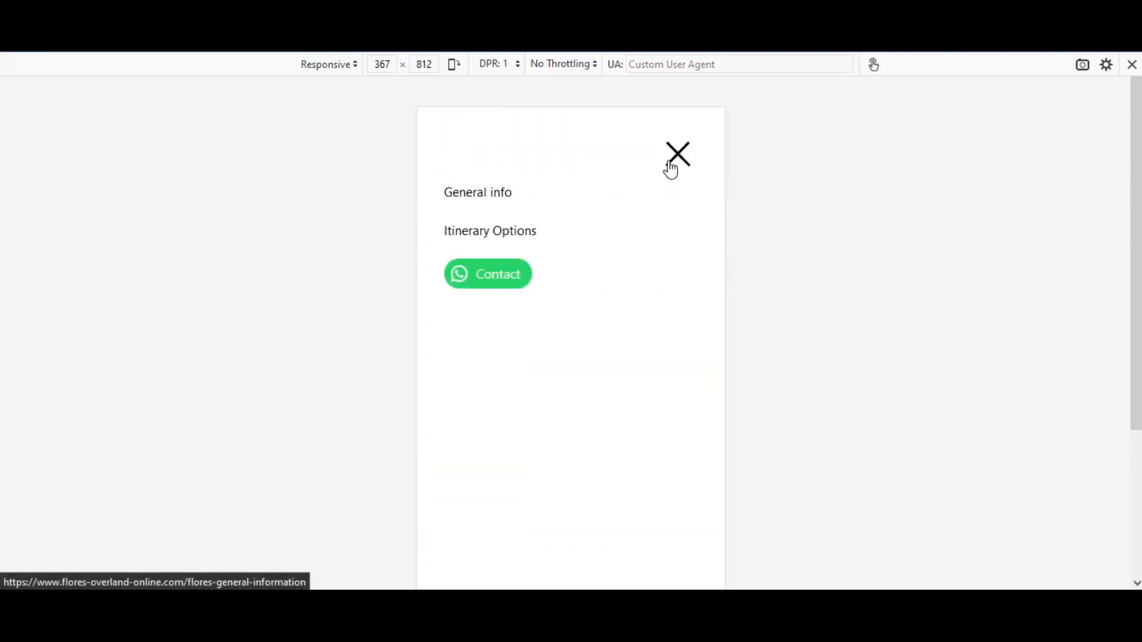
{"action": "left_click", "coordinate": [677, 154]}
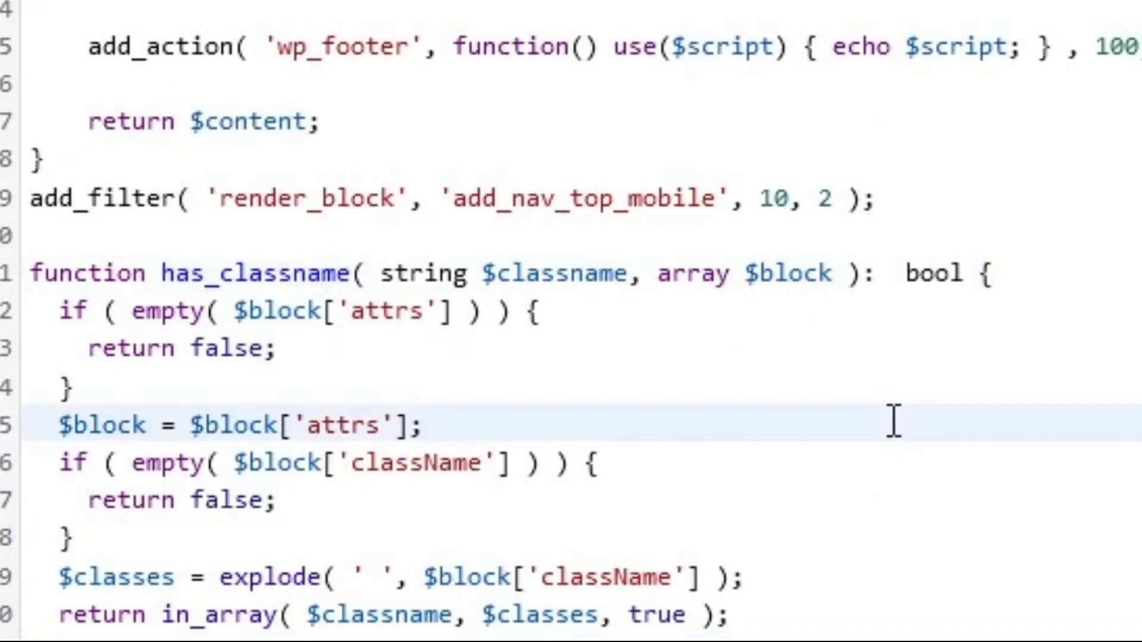
Step: Save functions.php with the add_nav_top_mobile filter and has_classname helper
{"action": "scroll", "scroll_direction": "down", "scroll_amount": 3}
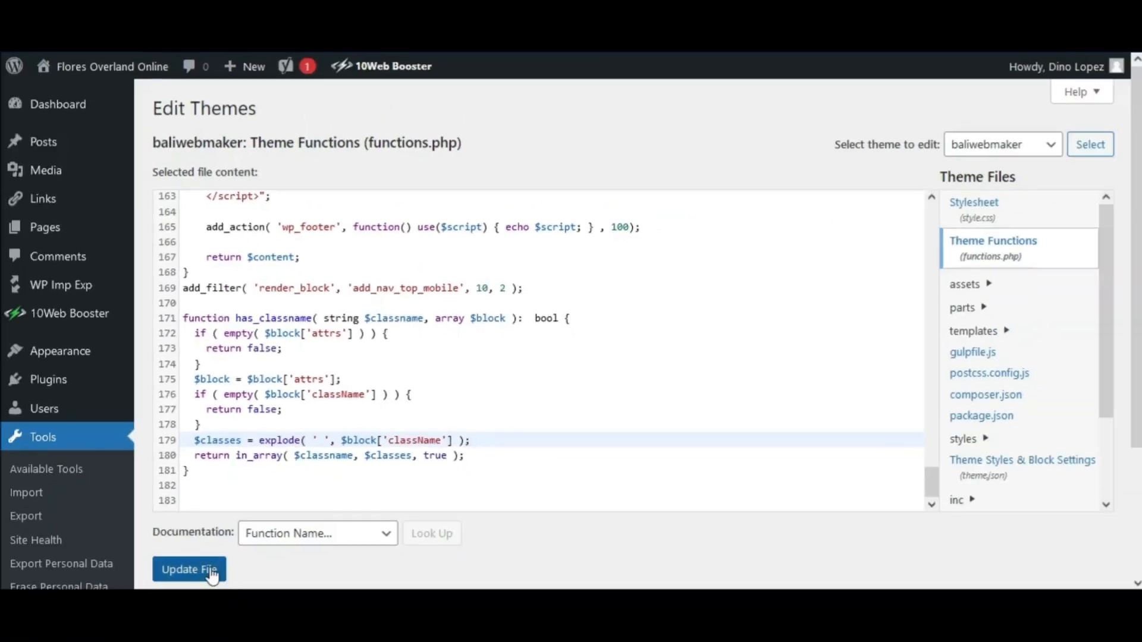
{"action": "left_click", "coordinate": [188, 570]}
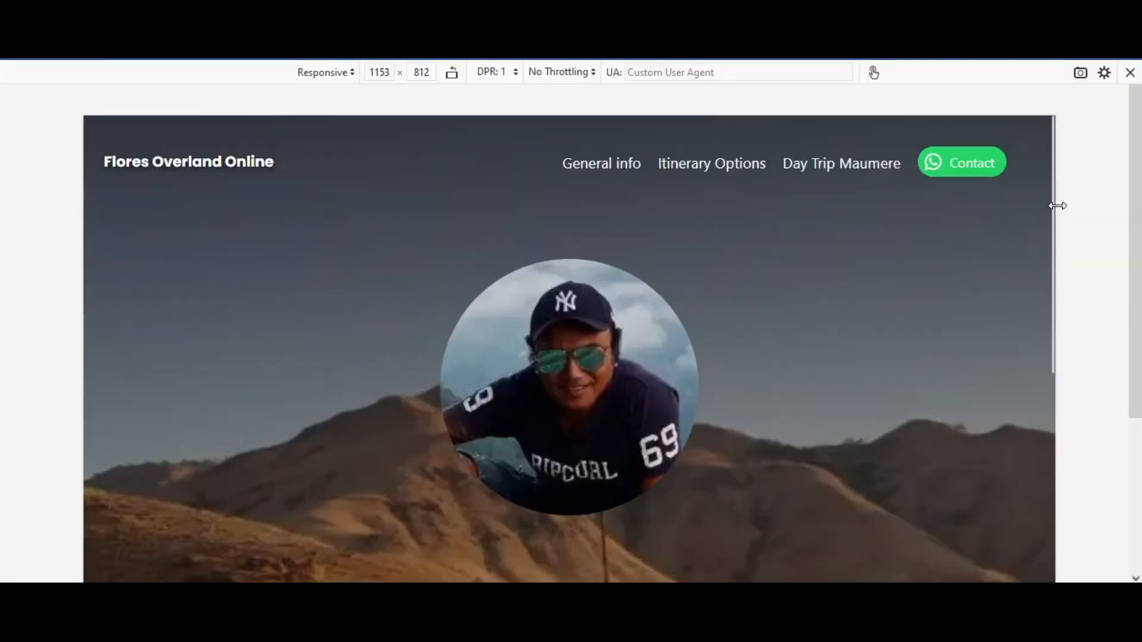
Step: Shrink the preview to 677px, then 451px, opening and closing the hamburger drawer at each width
{"action": "left_click_drag", "start_coordinate": [1058, 206], "coordinate": [1045, 206]}
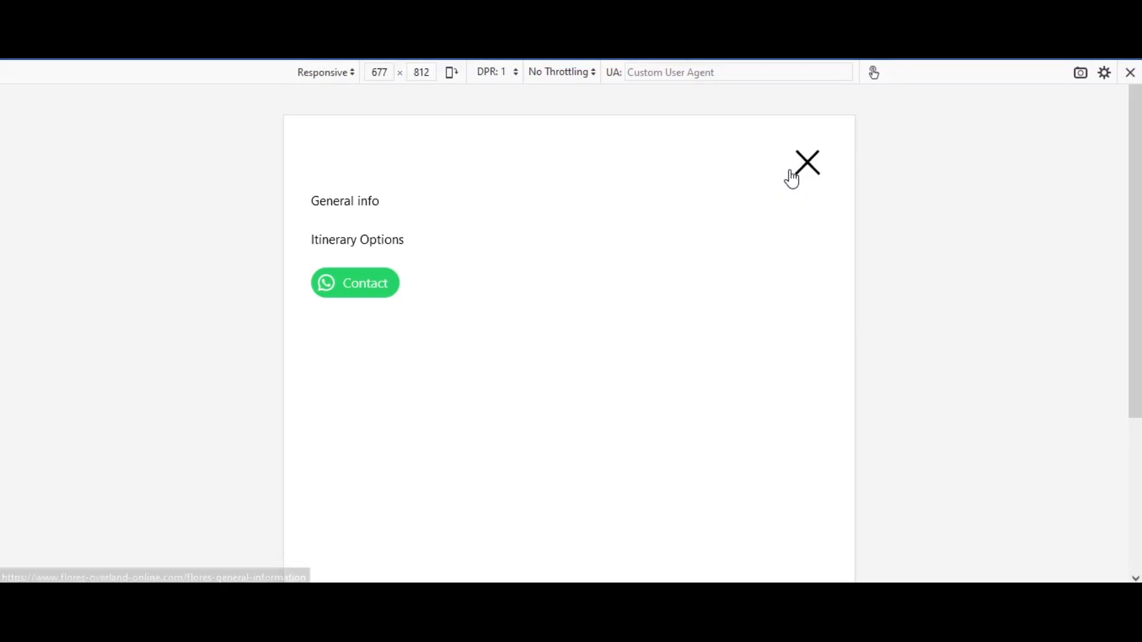
{"action": "left_click", "coordinate": [378, 72]}
{"action": "type", "text": "451"}
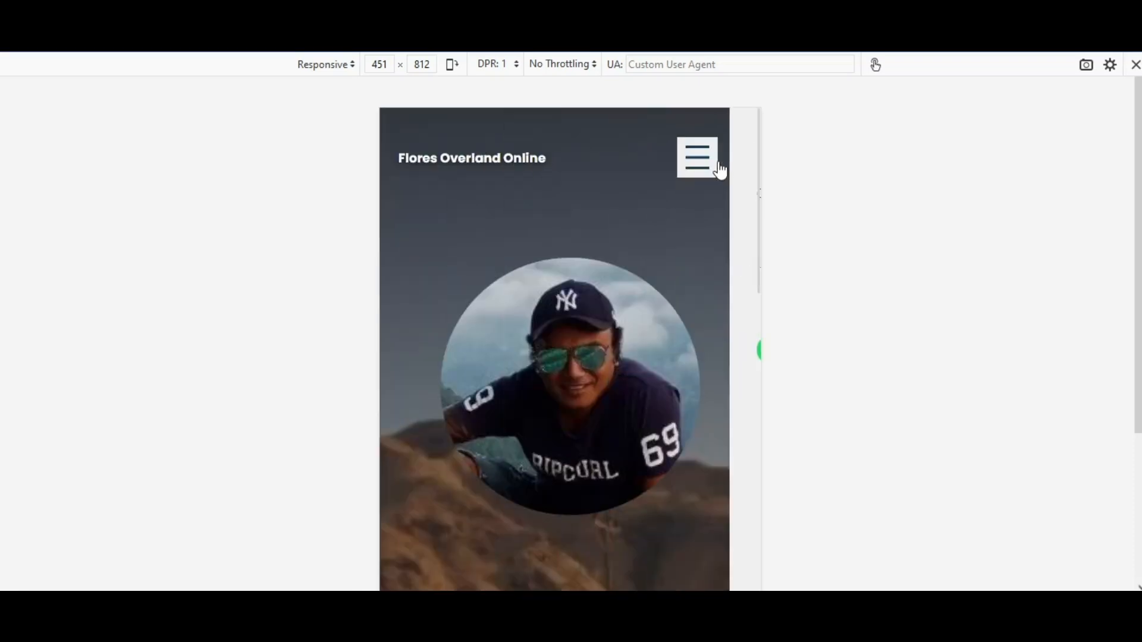
{"action": "left_click", "coordinate": [696, 157]}
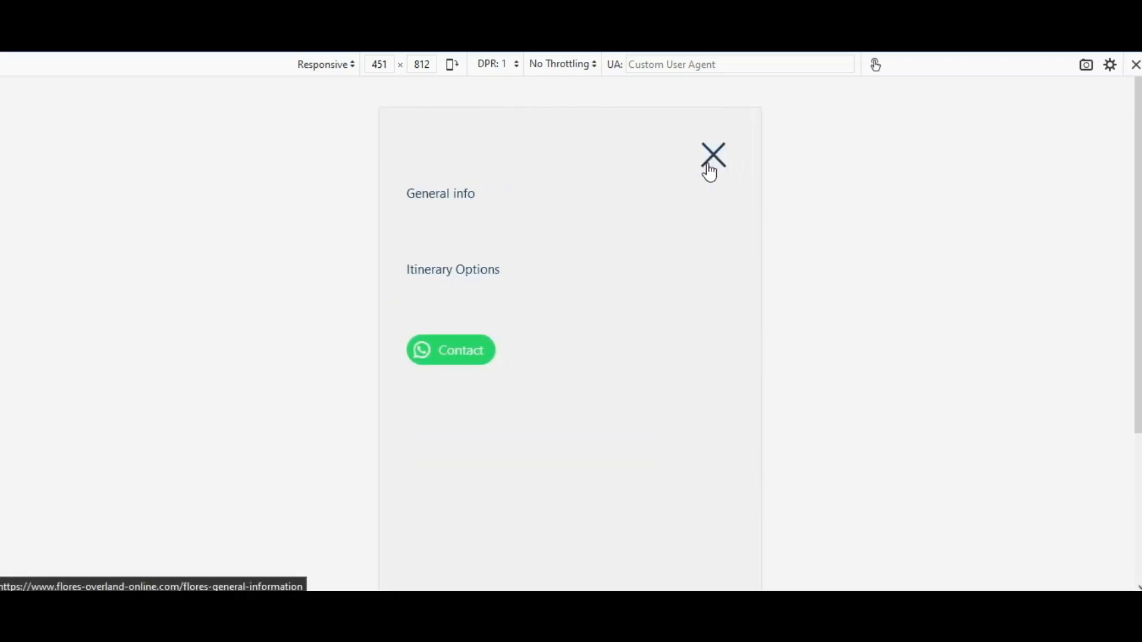
{"action": "left_click", "coordinate": [712, 155]}
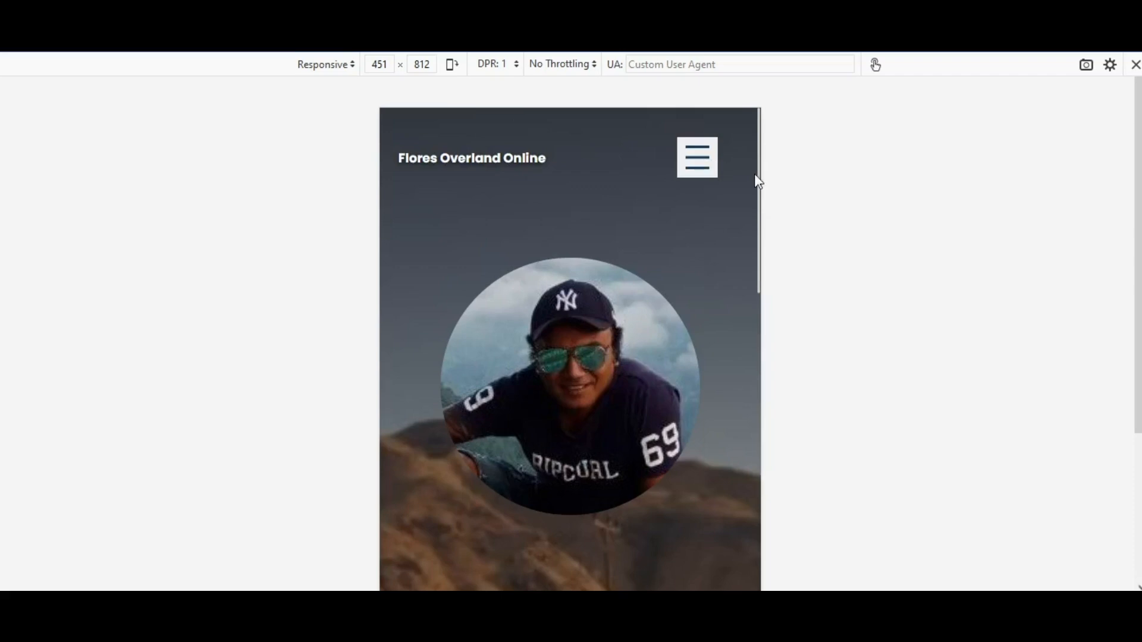